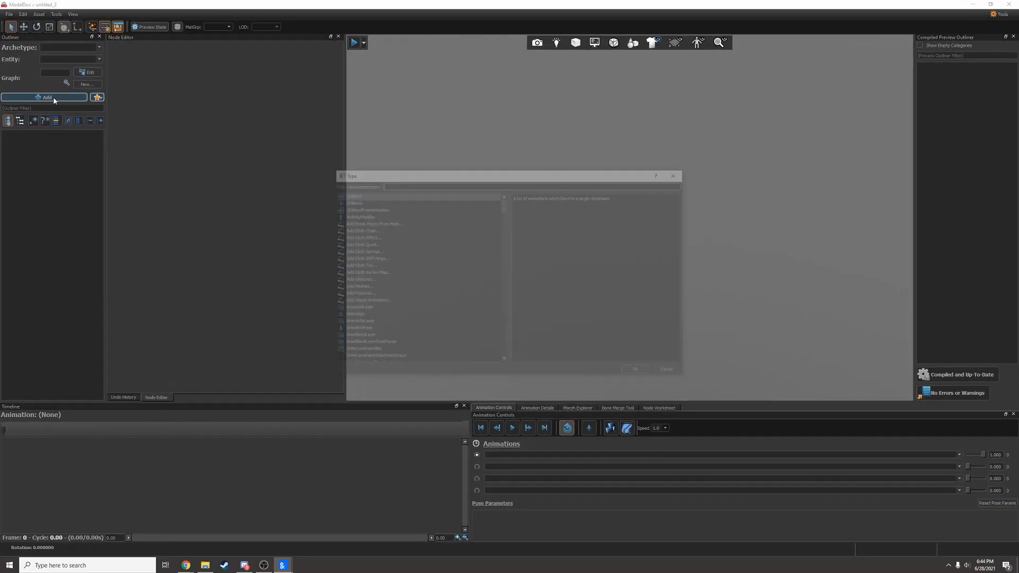
- Add a RenderMeshFile node, create props_industrial under models, and open the ElectricalBox02 folder
text(renderm)
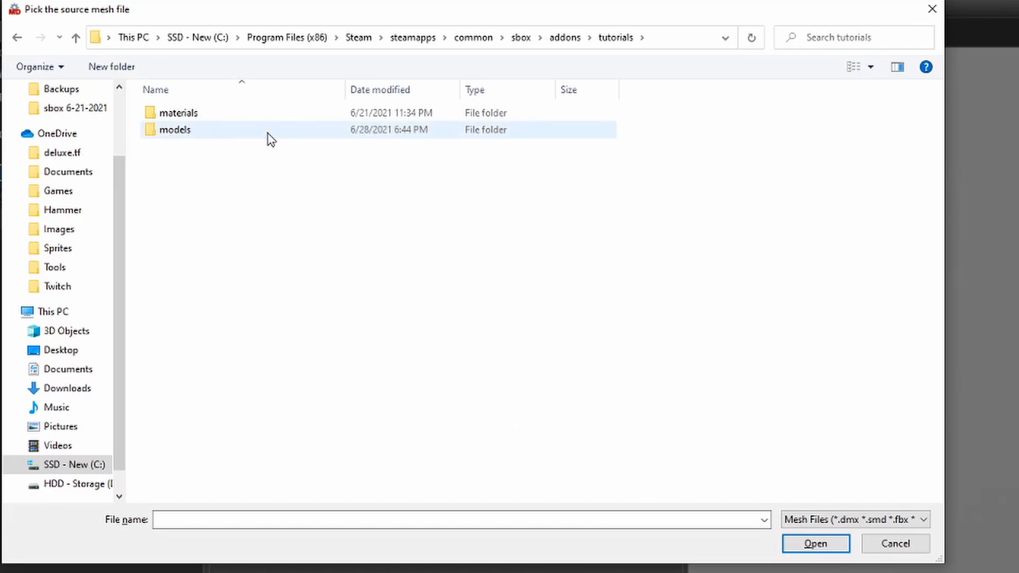
mouse_move(270, 136)
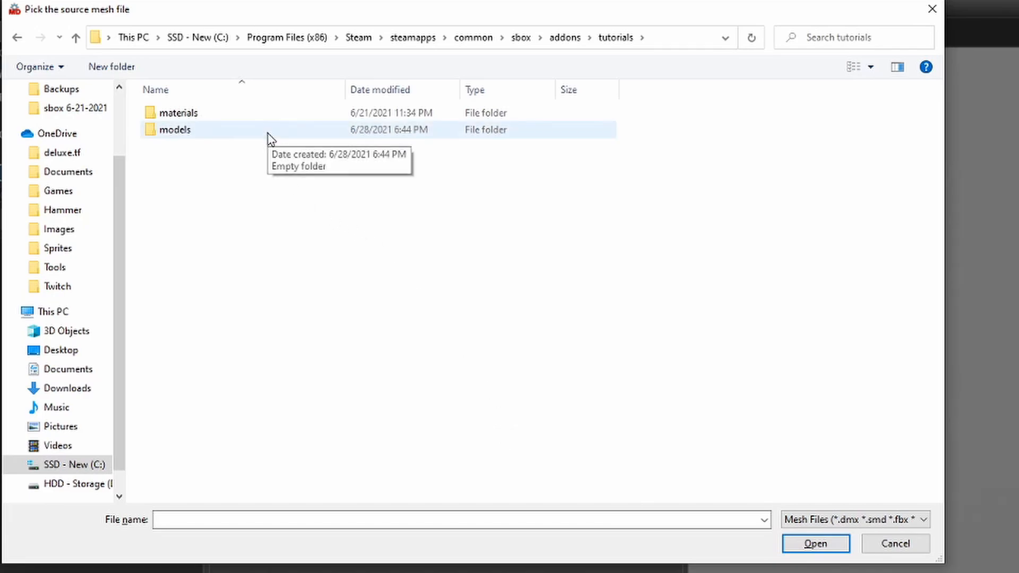
double_click(173, 129)
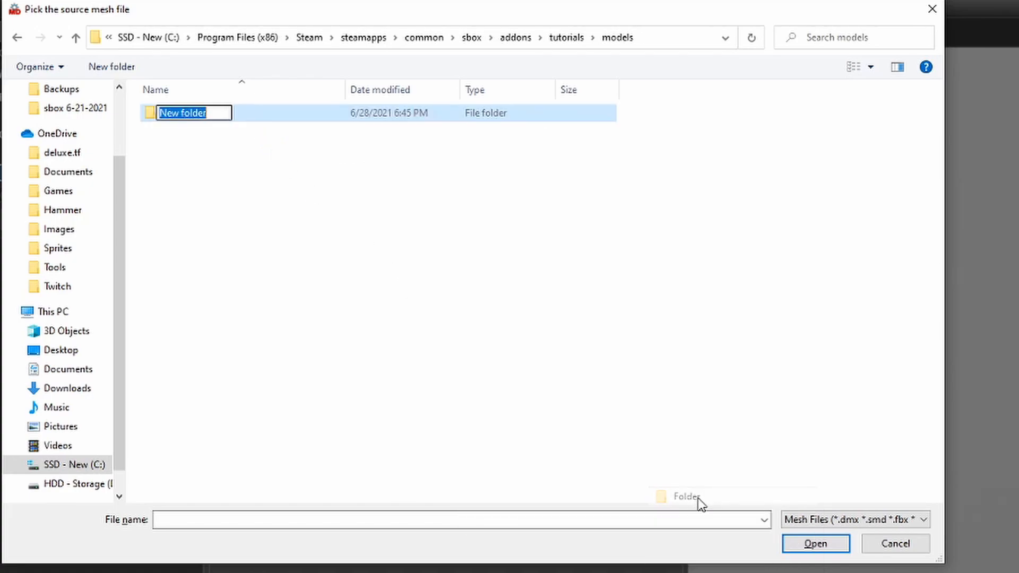
text(props_industrial)
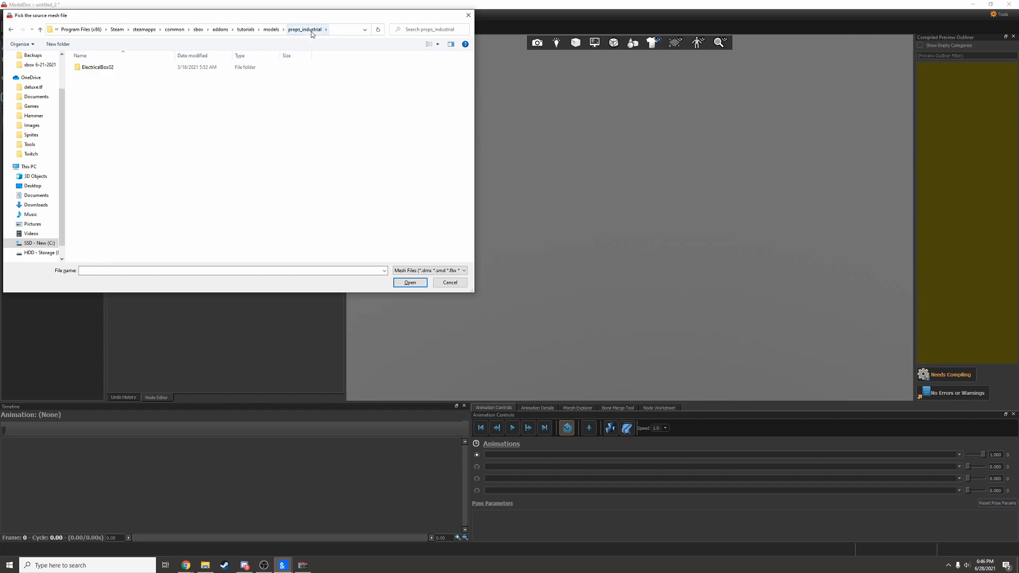
double_click(96, 66)
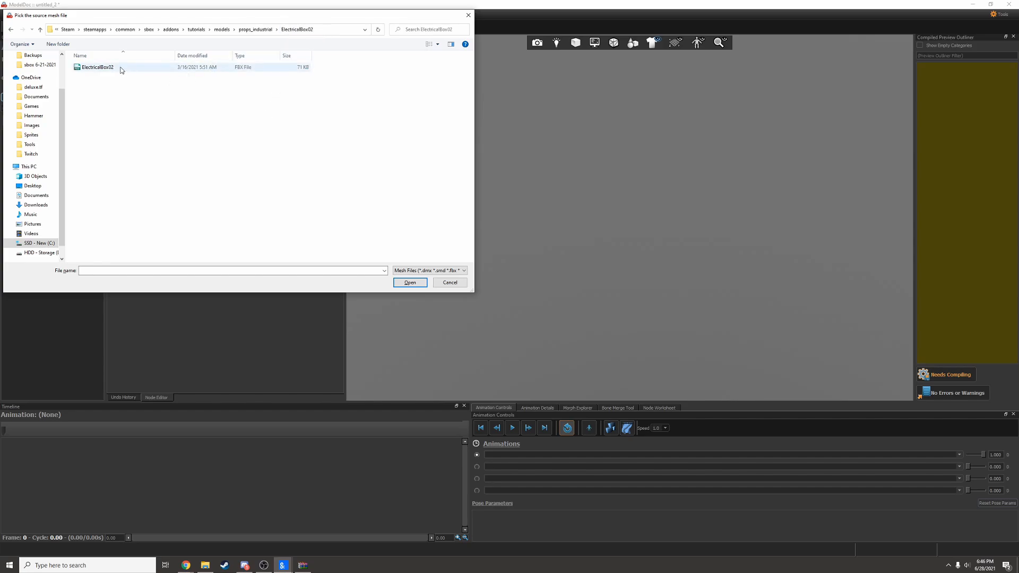
- Load ElectricalBox02.fbx as the render mesh and save electricalbox02.vmdl in props_industrial
click(409, 282)
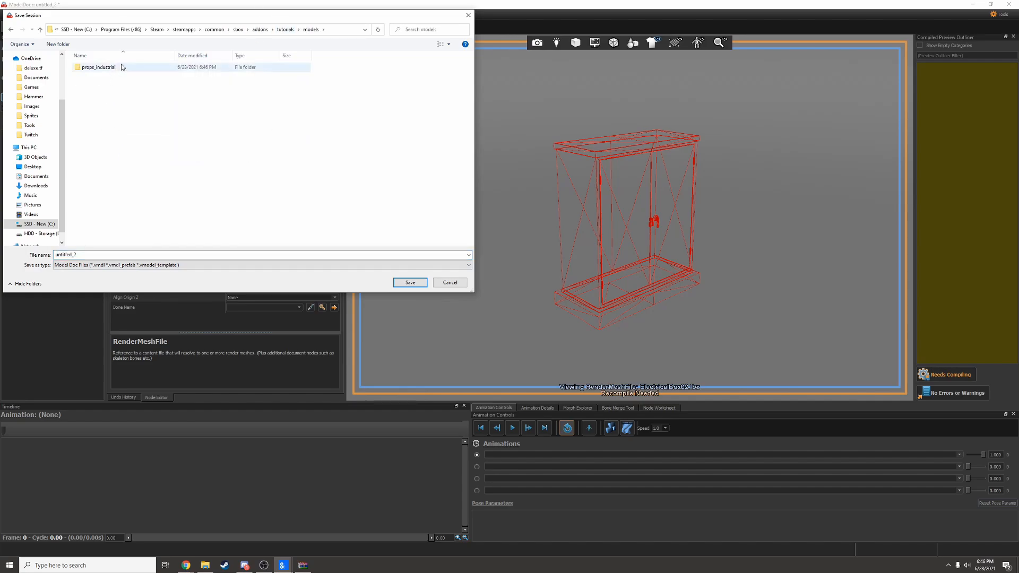
right_click(98, 66)
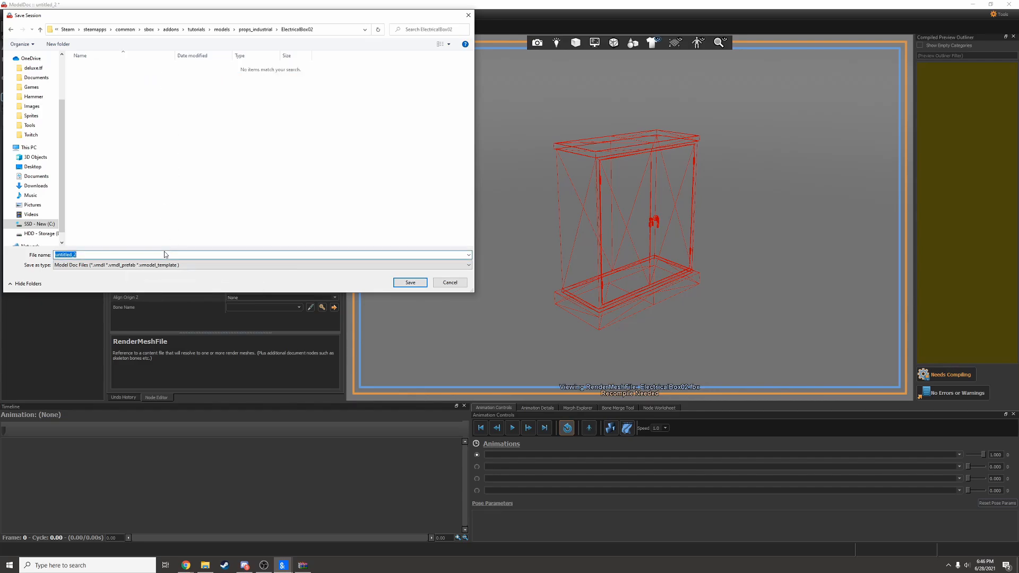
click(409, 282)
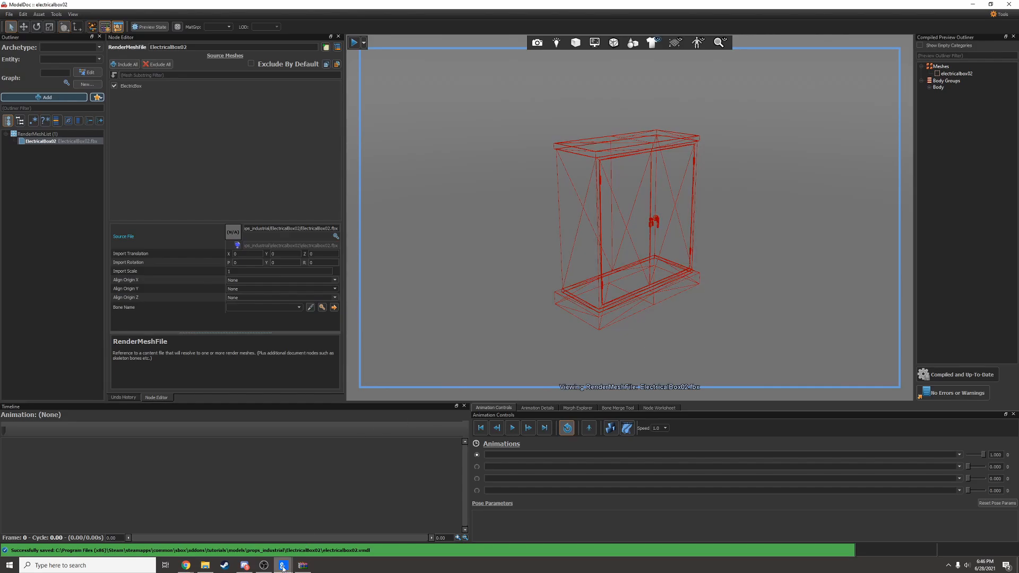
- Assign the Mat_ color, normal, roughness, metallic and AO textures to electricalbox02
click(283, 565)
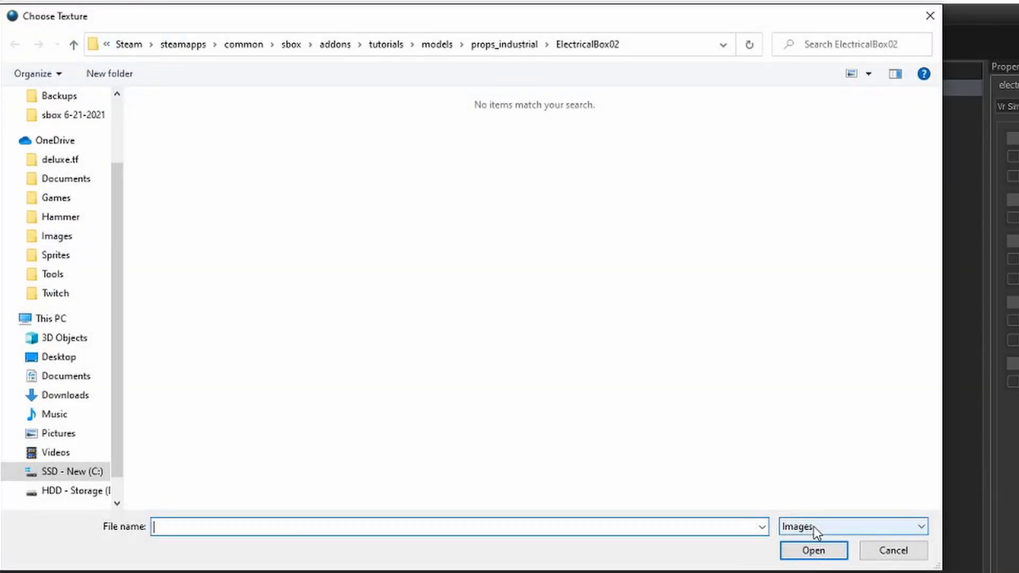
click(852, 527)
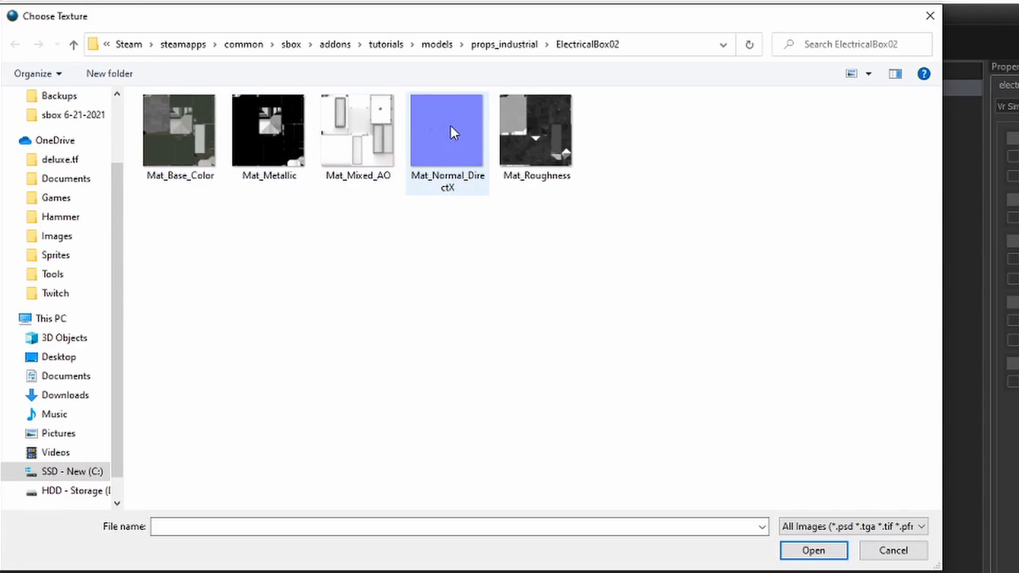
click(813, 550)
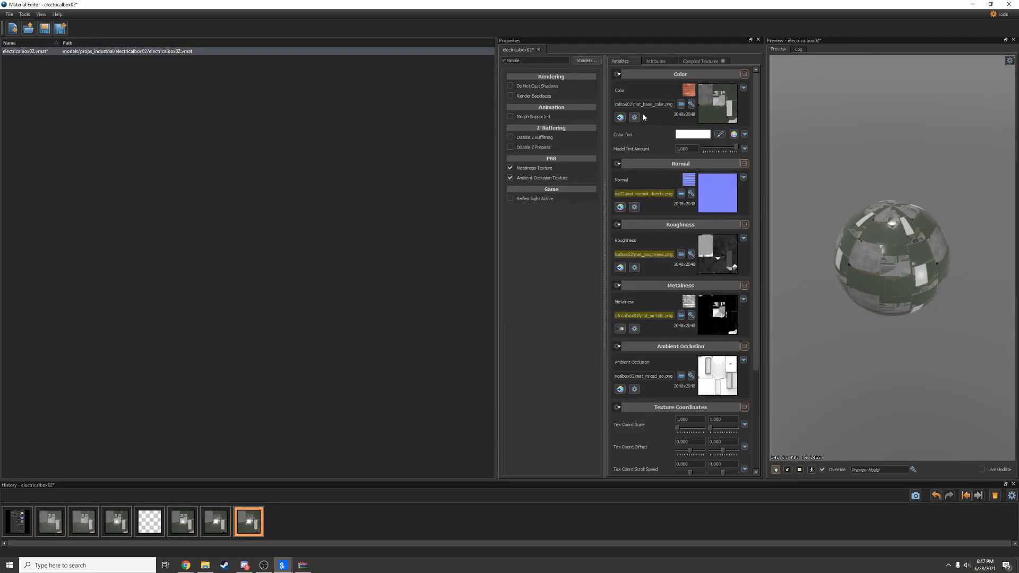
- Cap the color texture at 1024 and normal, roughness, metalness, AO at 512, then save
click(635, 118)
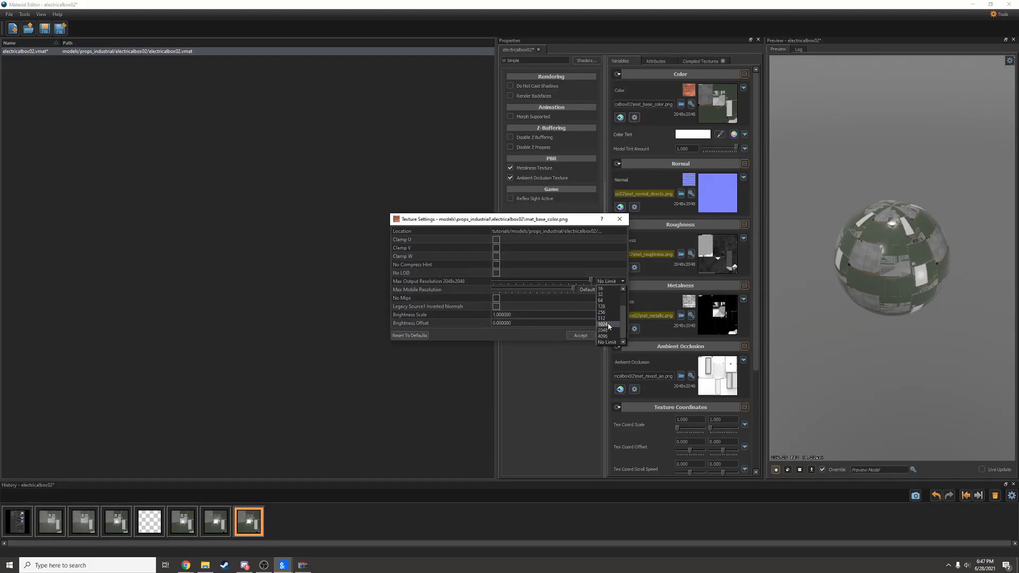
click(600, 324)
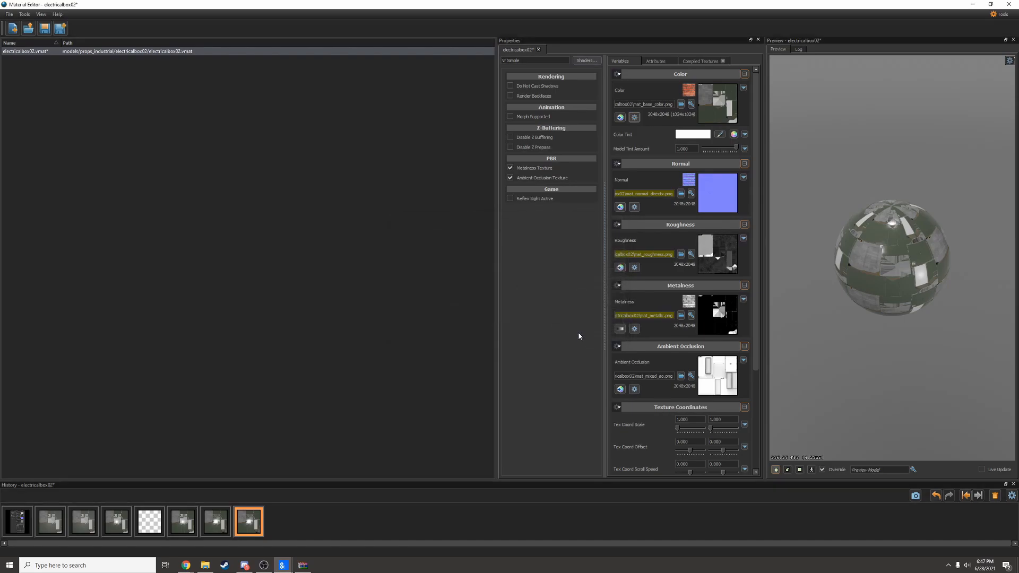
click(635, 207)
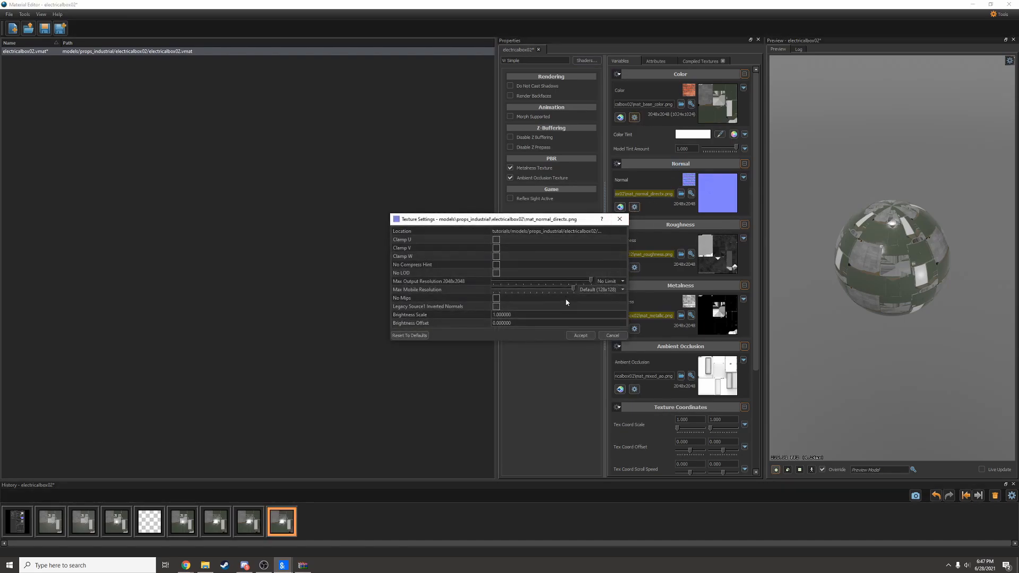
mouse_move(612, 322)
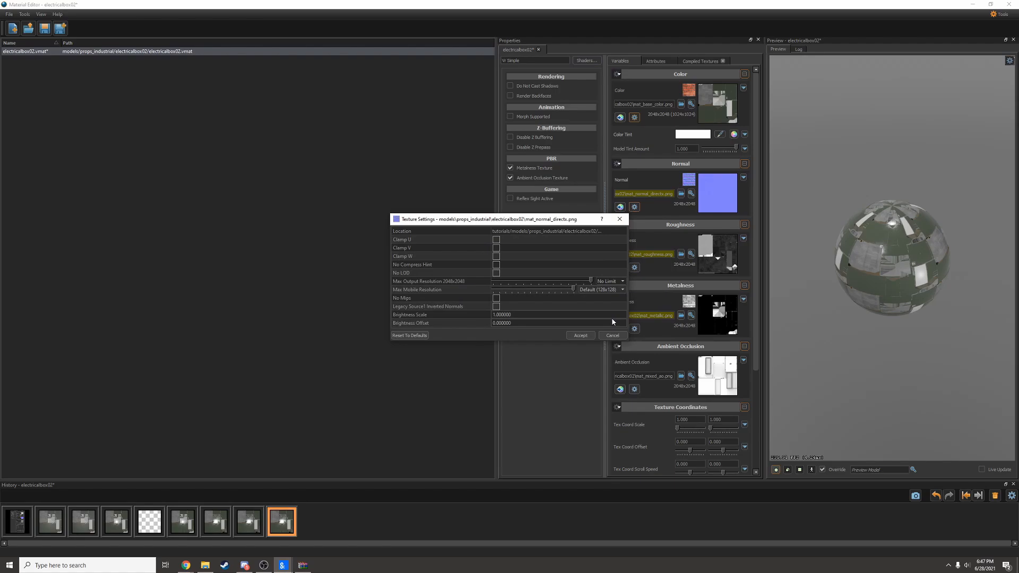
click(622, 289)
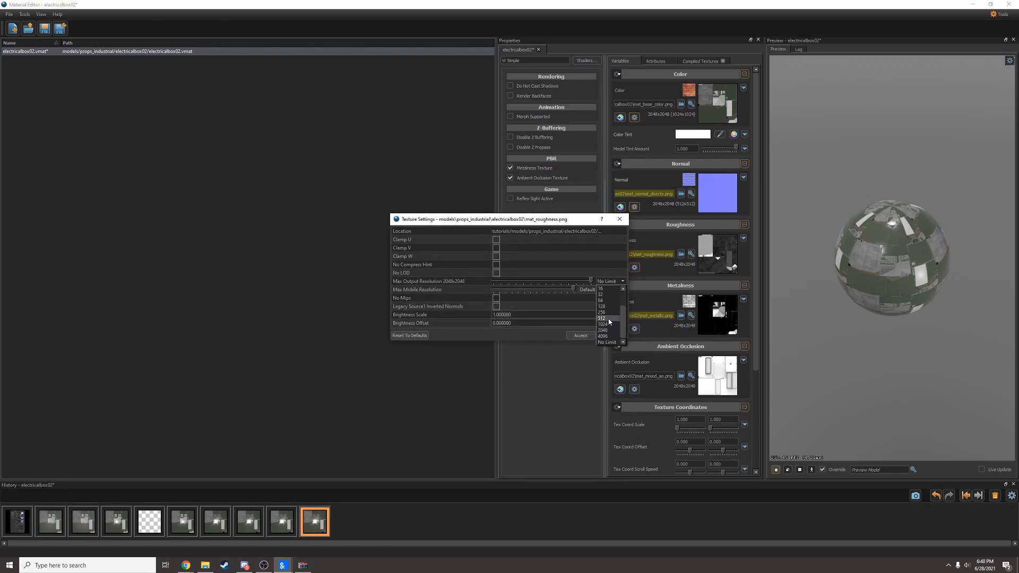
click(602, 325)
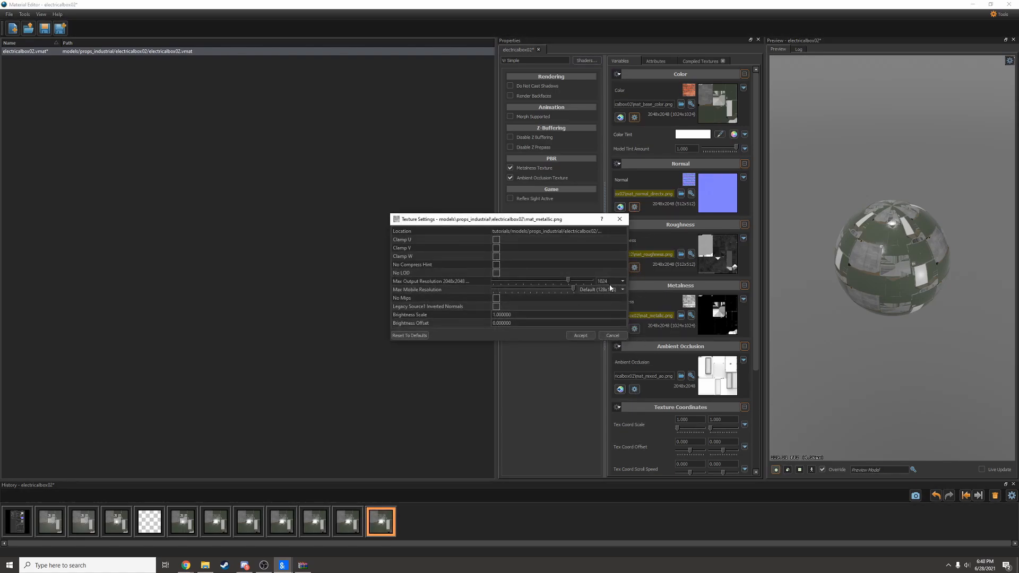
click(579, 335)
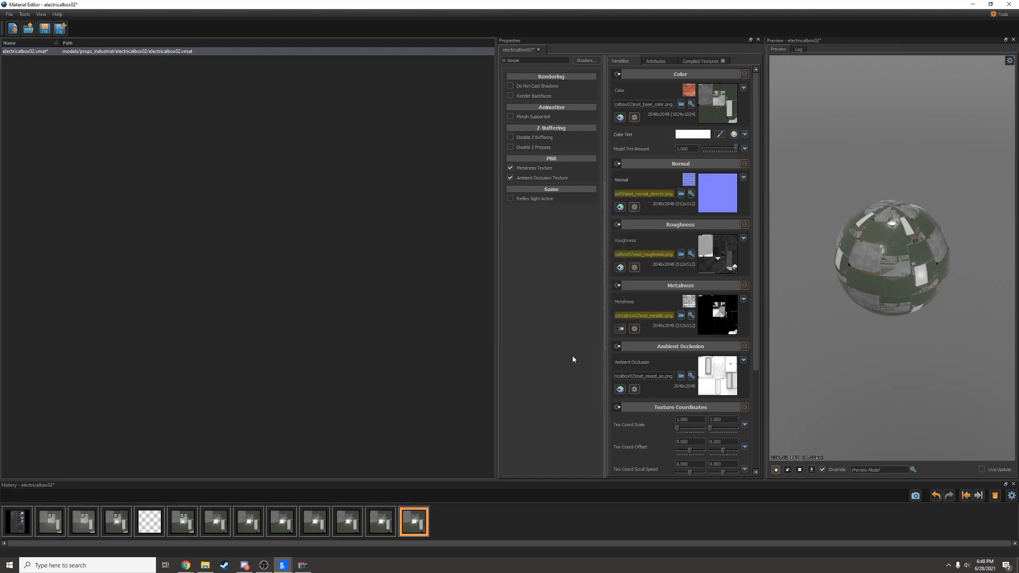
key(ctrl+s)
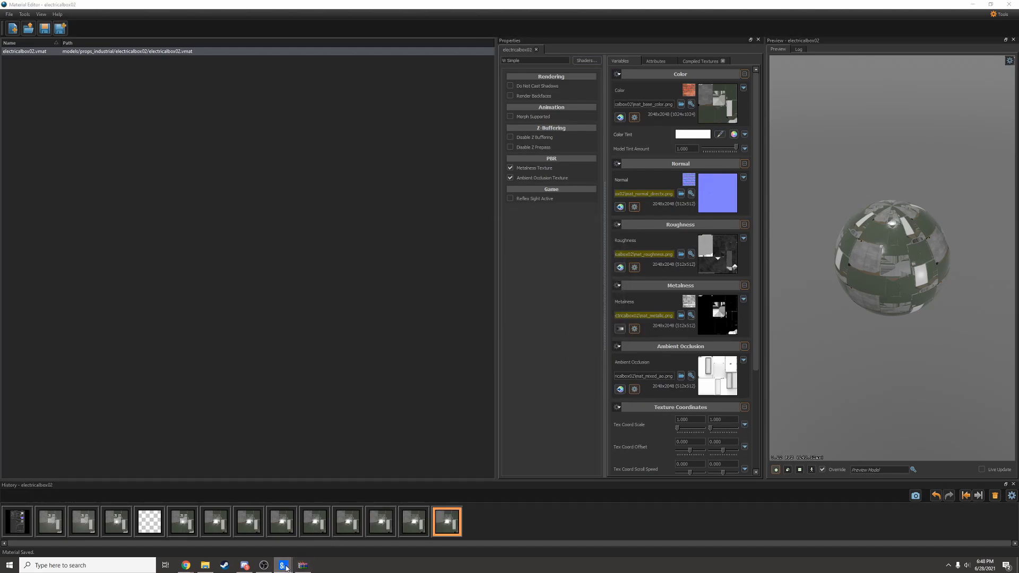
- Add a DefaultMaterialGroup node that uses electricalbox02.vmat
click(282, 565)
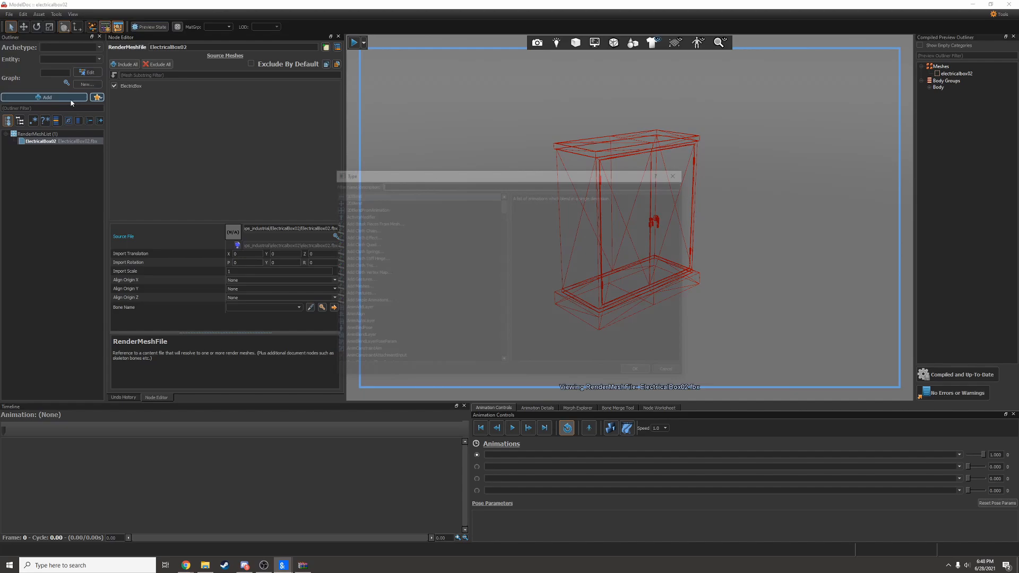
text(def)
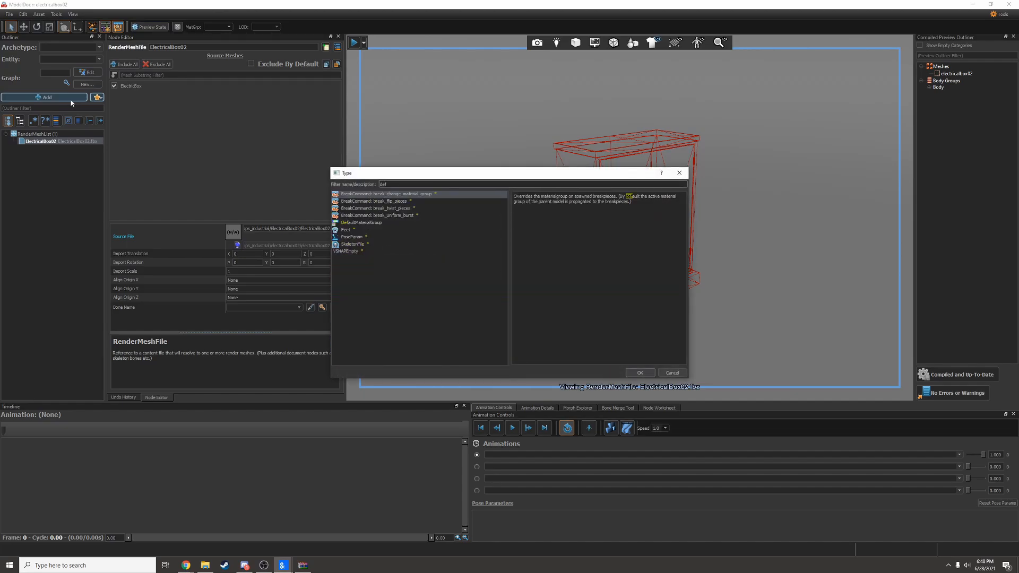
click(639, 373)
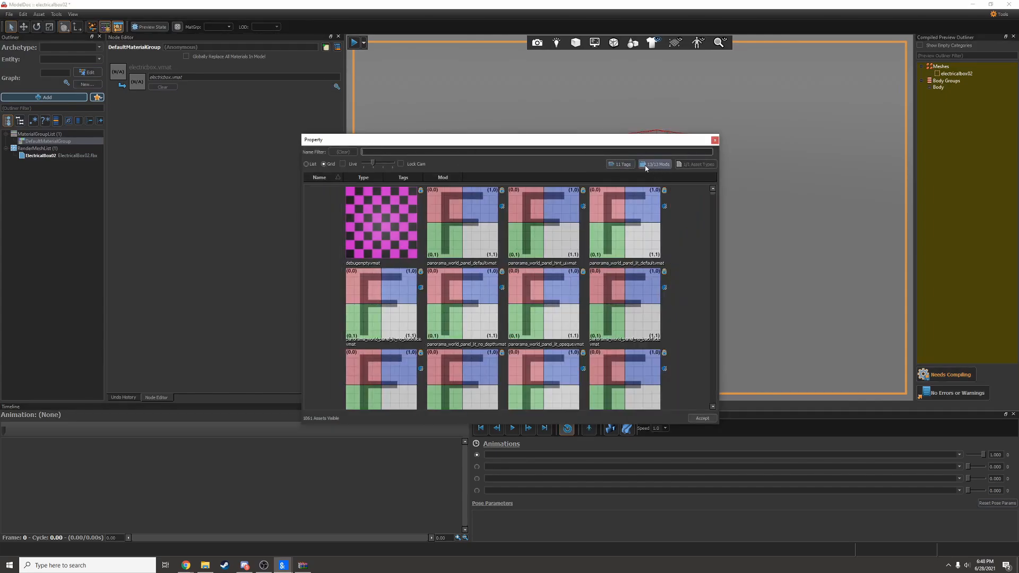
click(655, 164)
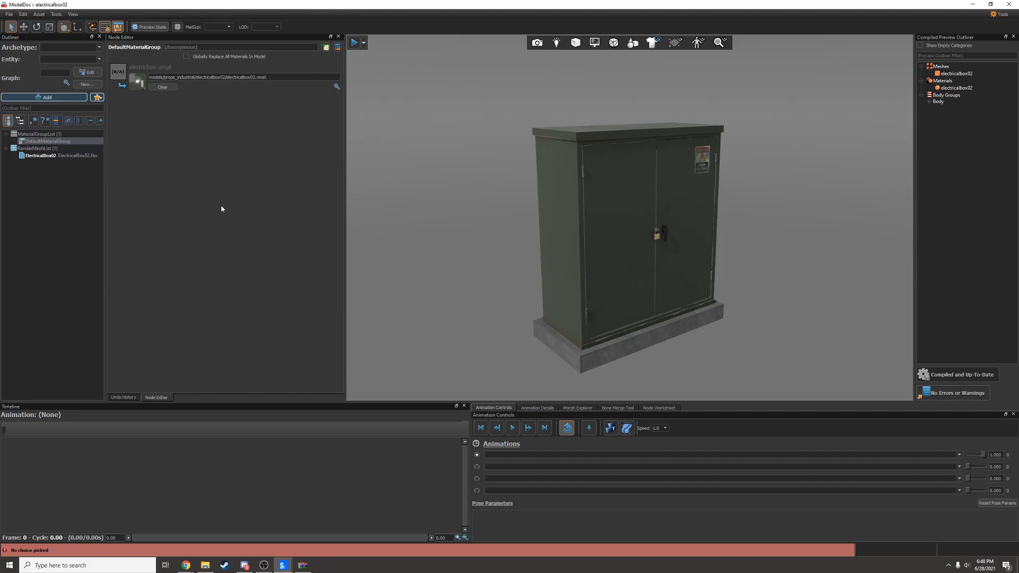
- Add a PhysicsMeshFile from ElectricalBox02.fbx, limit it to 118 vertices, and recompile
click(44, 98)
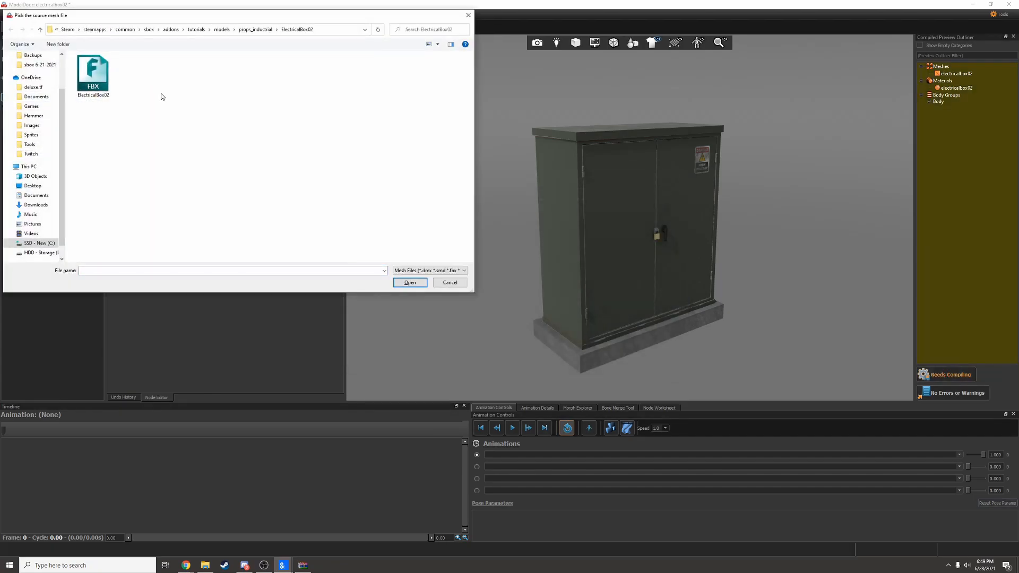
click(93, 72)
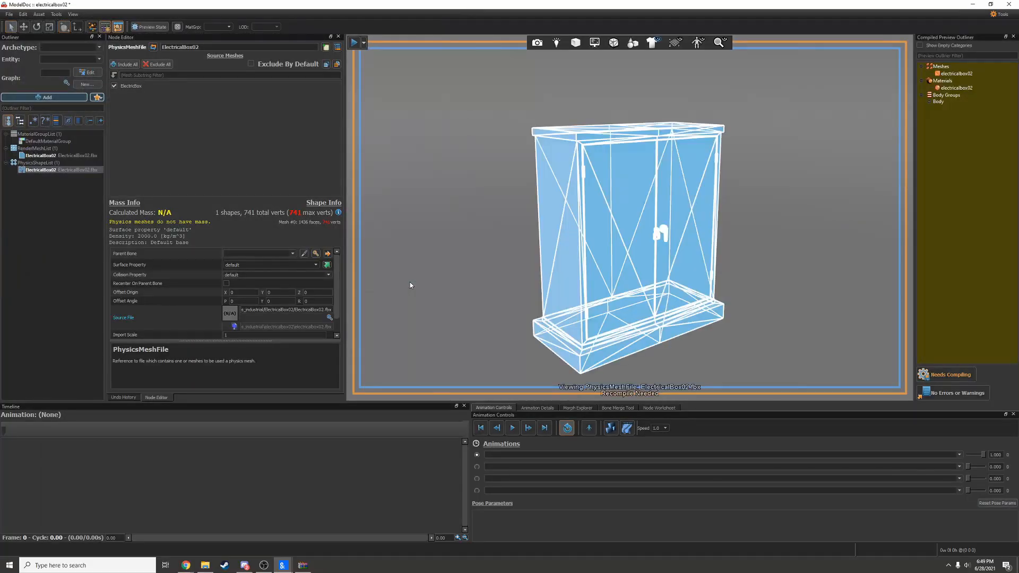
click(950, 375)
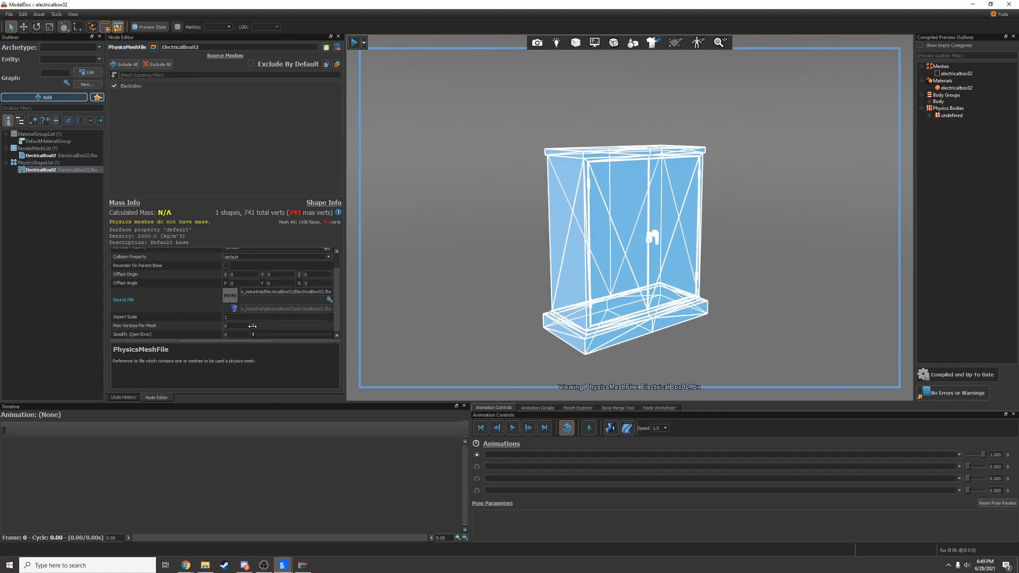
click(236, 326)
text(118)
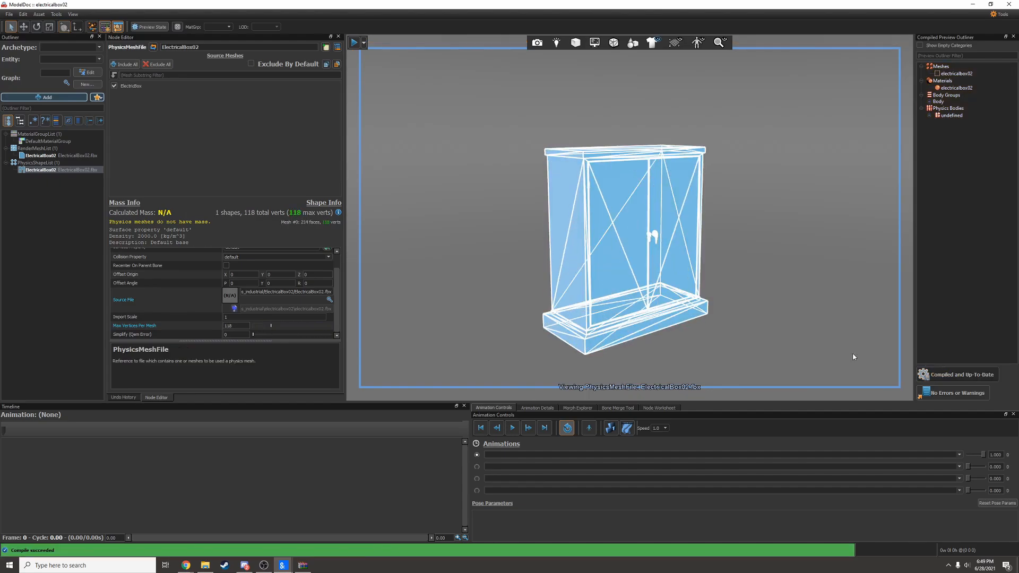
mouse_move(282, 565)
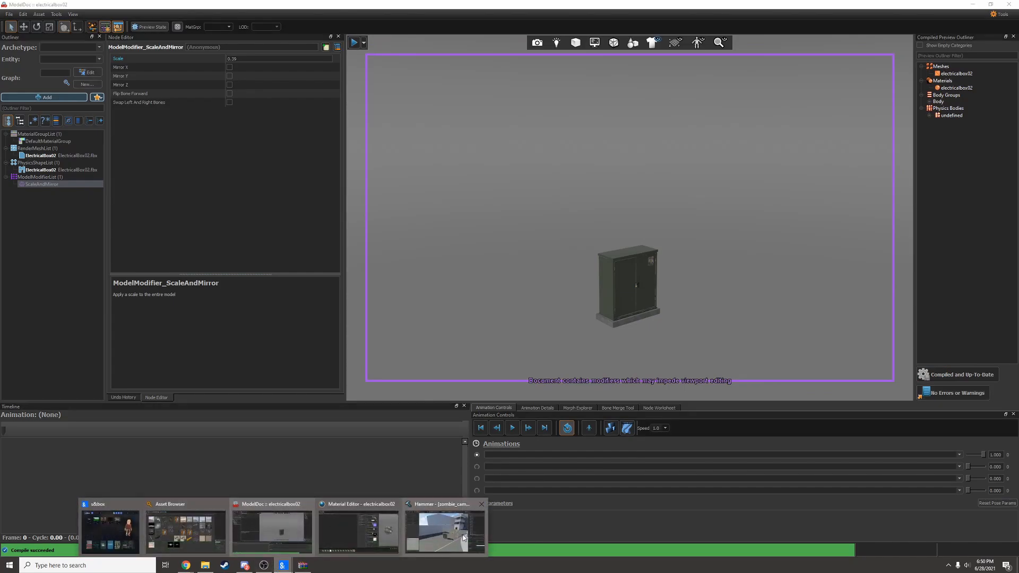
- Switch to the Hammer map window
click(445, 527)
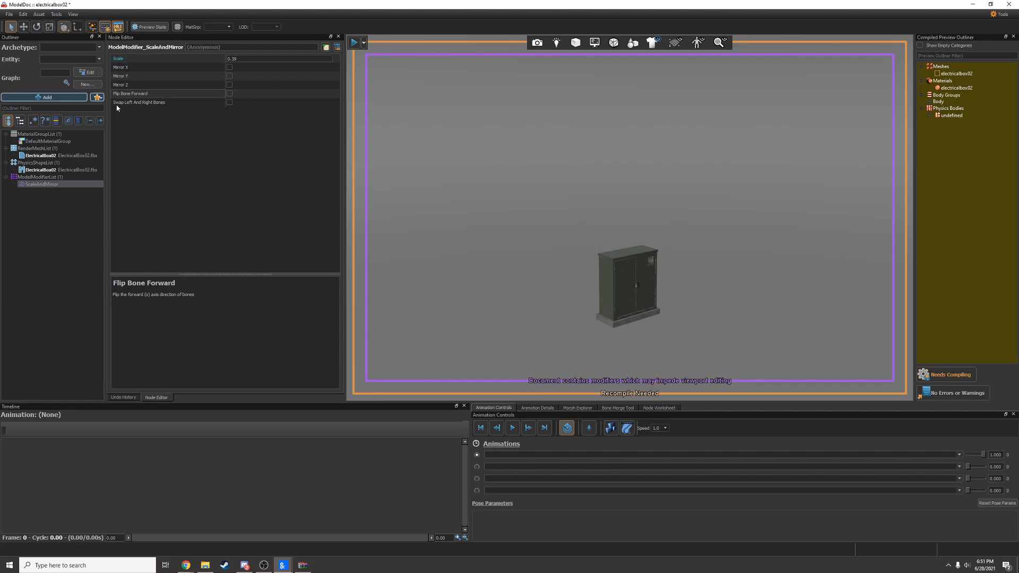
- Set the PhysicsMeshFile surface property to metal, giving a density of 2700
click(40, 169)
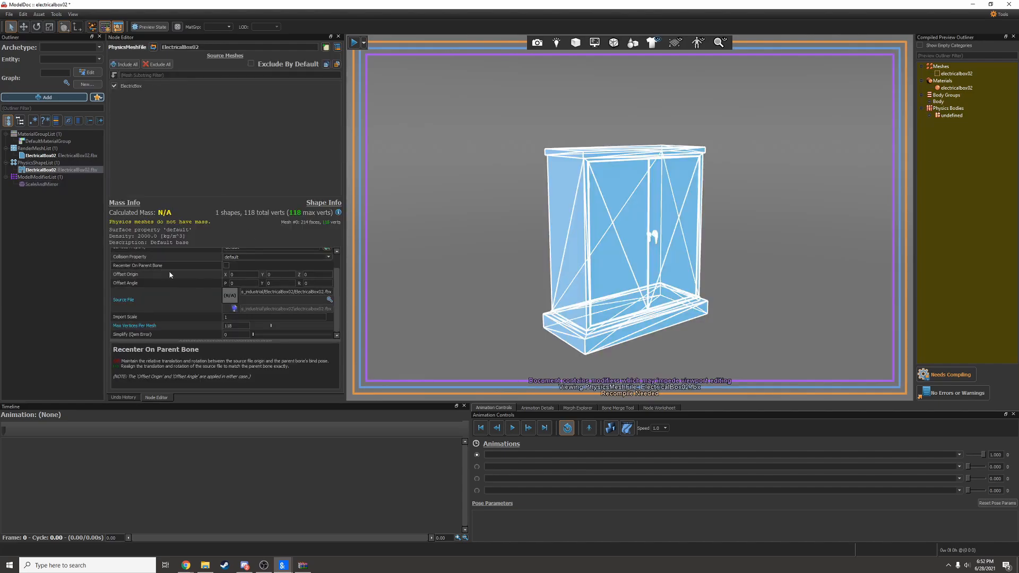
click(276, 317)
text(0.39)
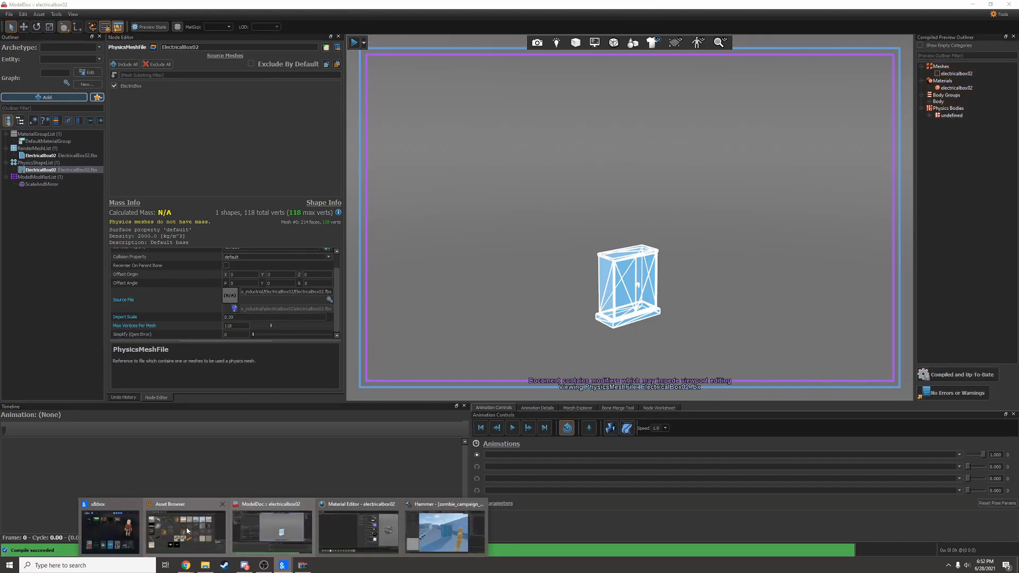
click(445, 527)
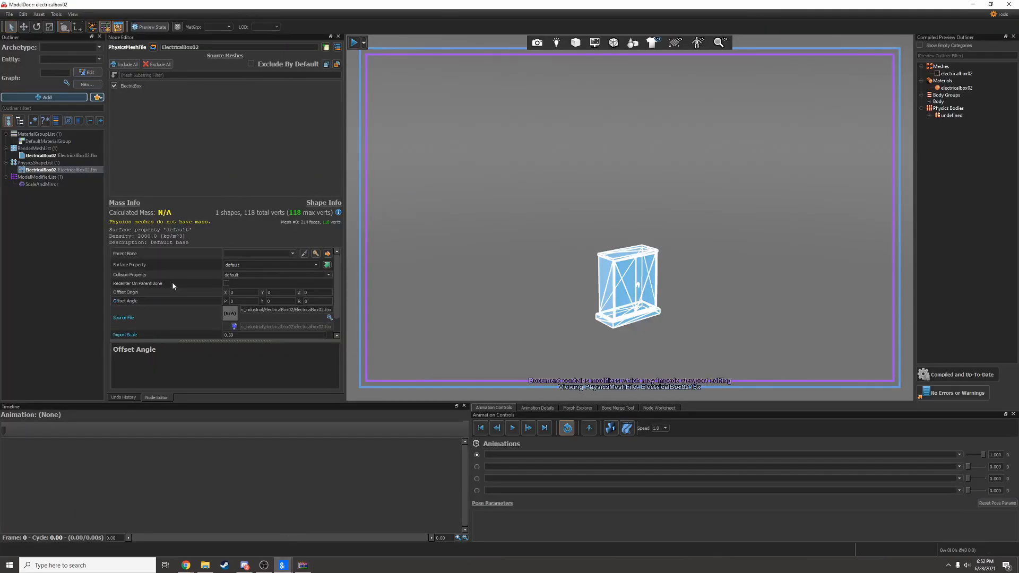
click(315, 265)
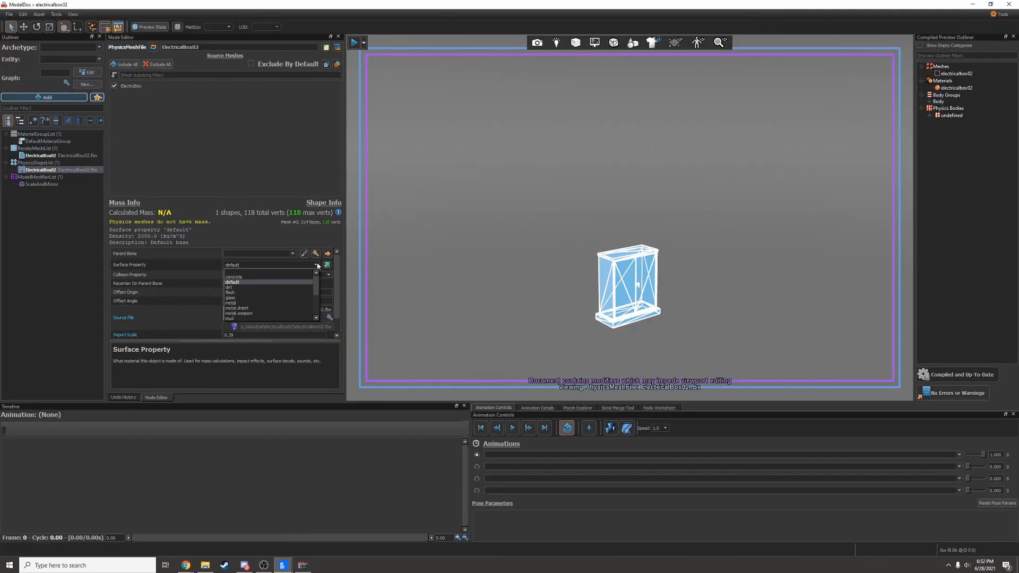
mouse_move(272, 303)
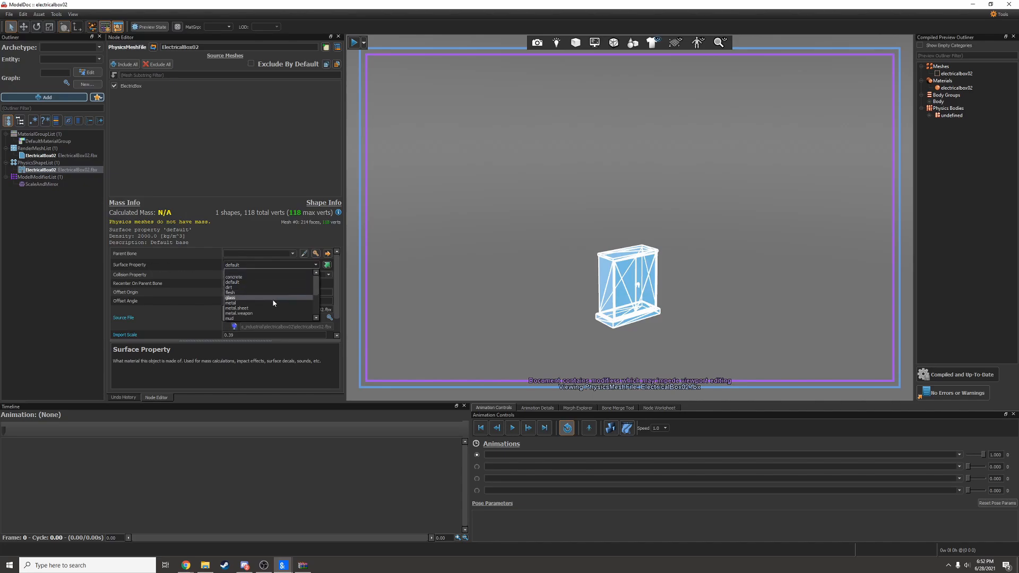
click(231, 302)
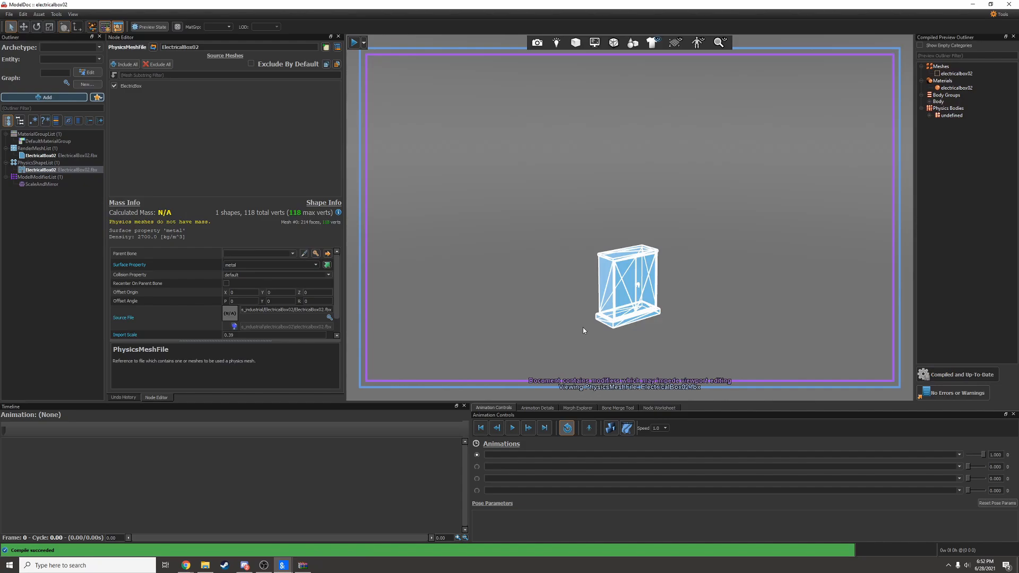
mouse_move(533, 293)
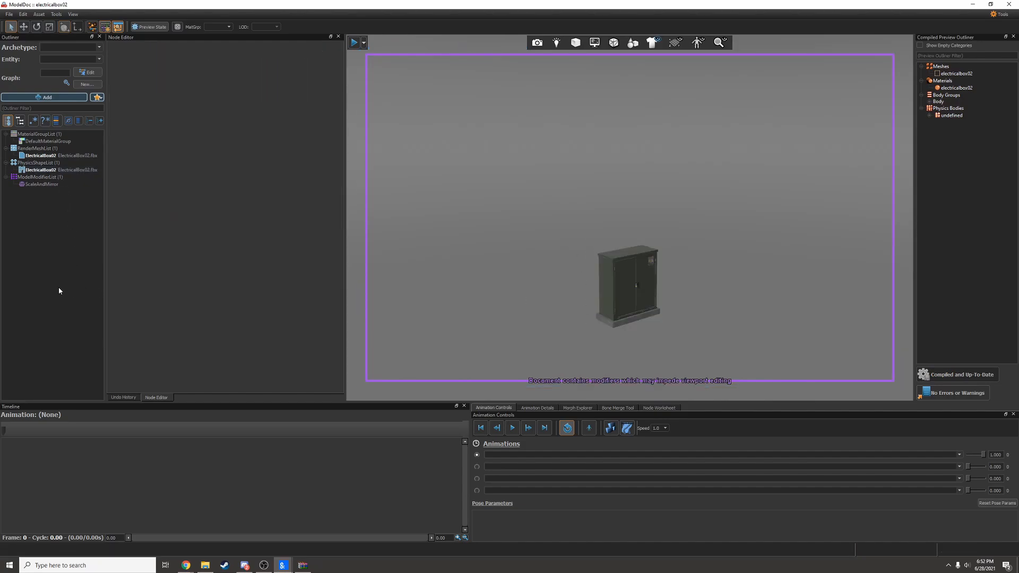
- Set archetype to Physics Prop, add prop_data with Allow As Static Prop, and recompile
click(98, 47)
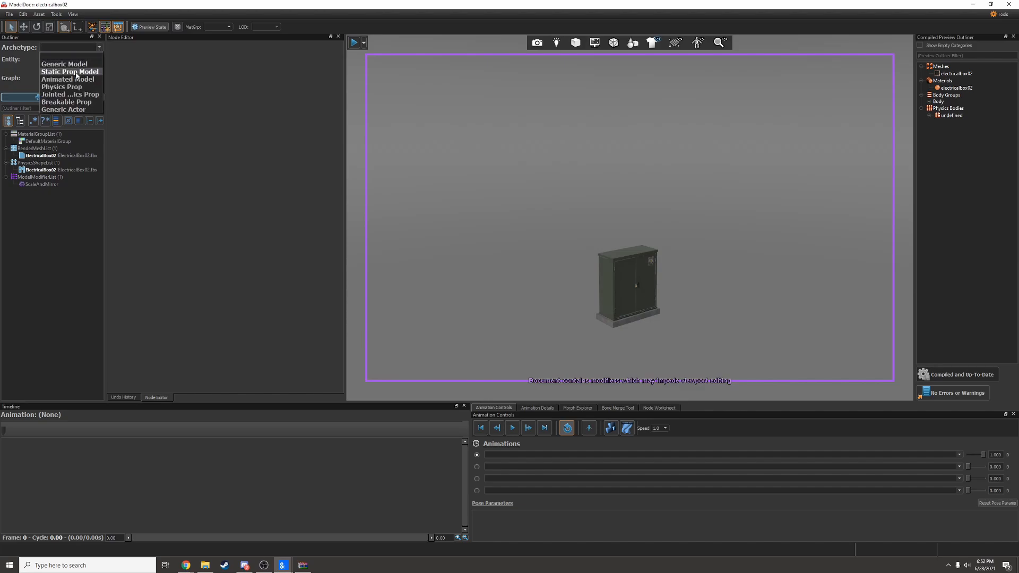
click(61, 86)
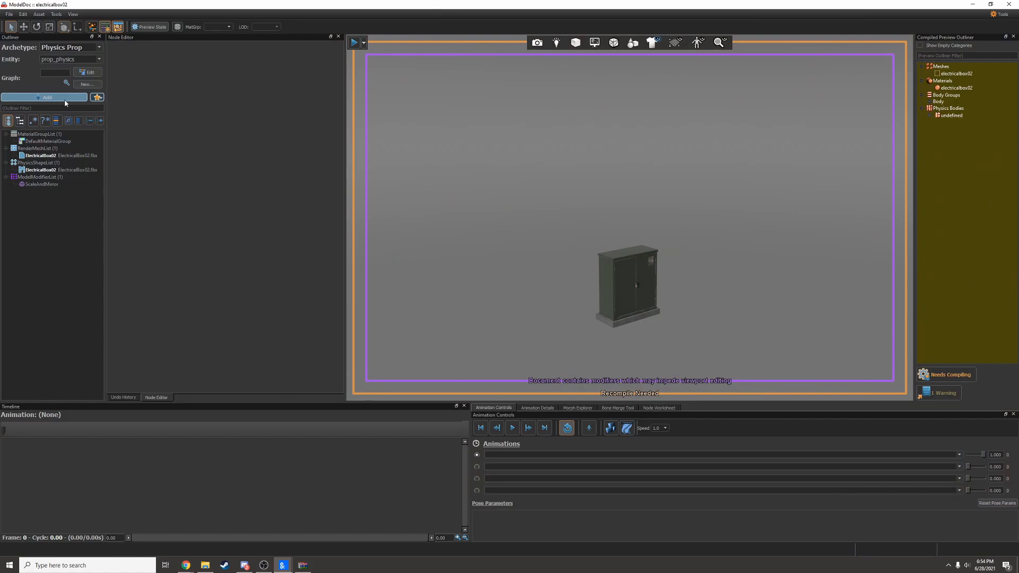
click(44, 97)
text(prop_da)
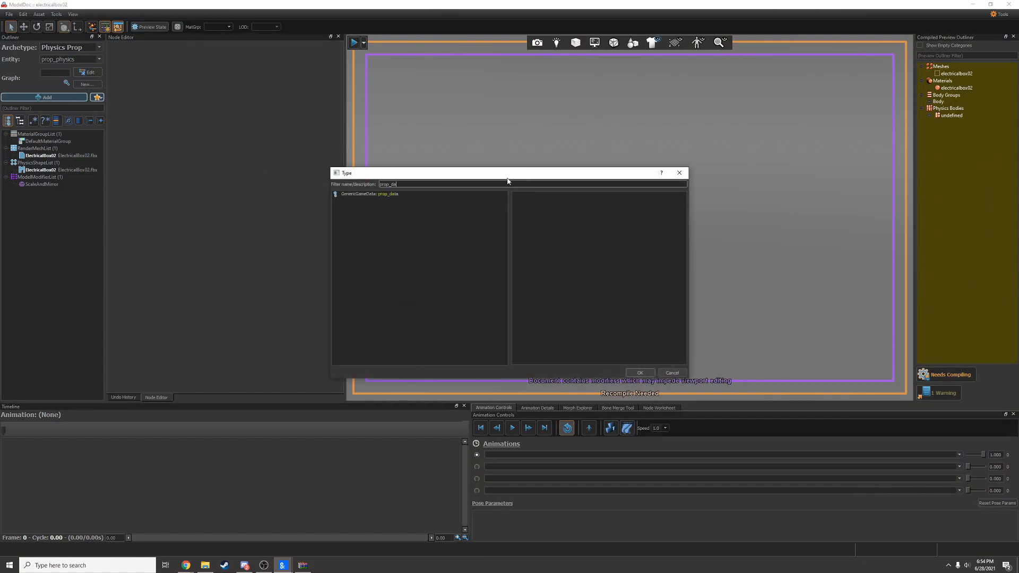
click(639, 373)
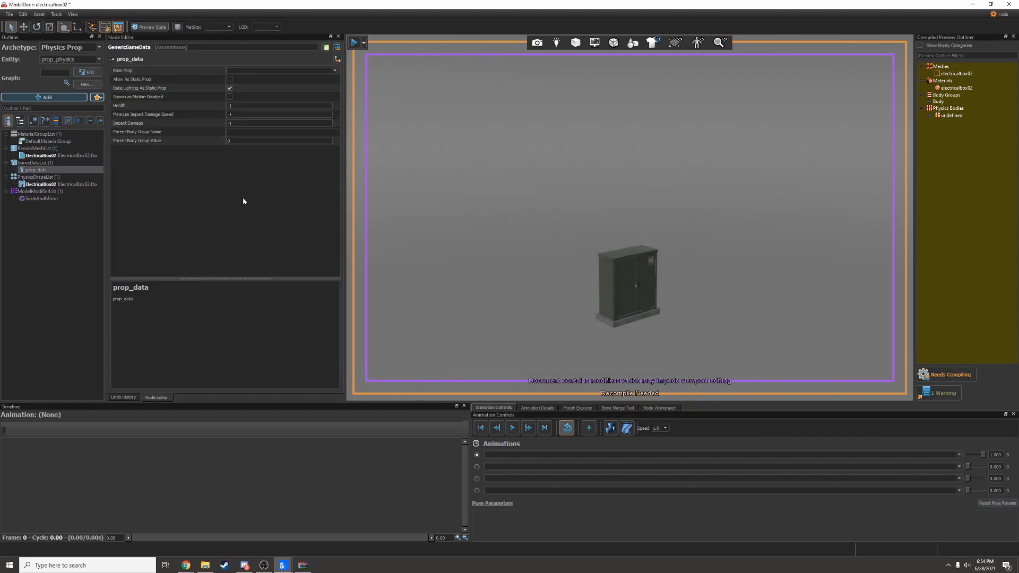
click(136, 79)
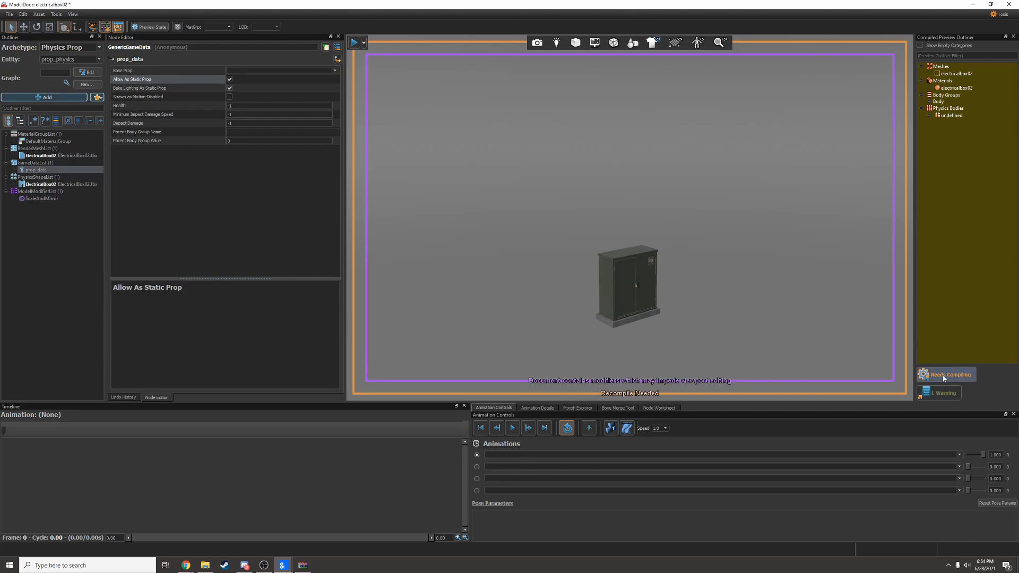
click(946, 374)
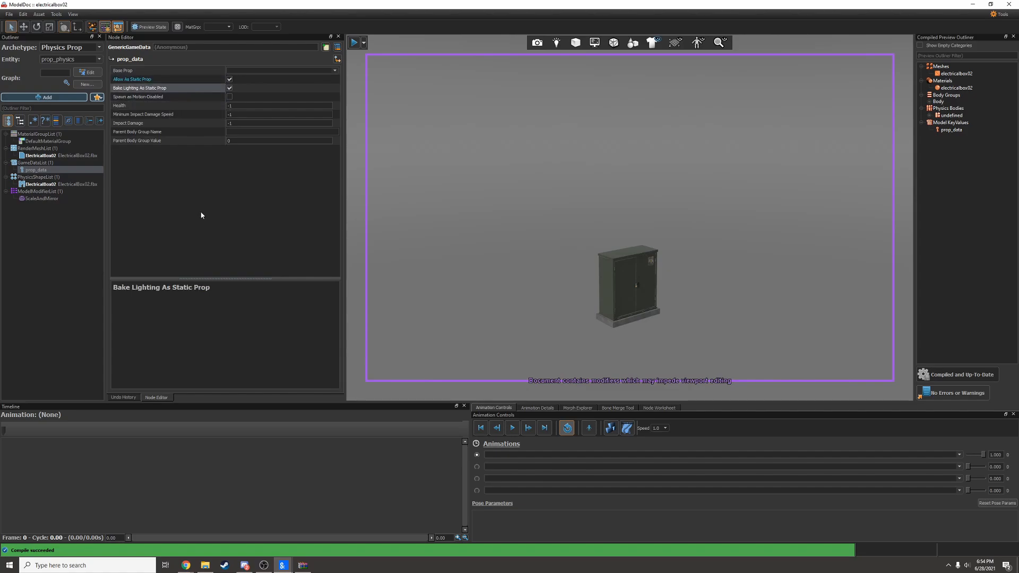
click(39, 185)
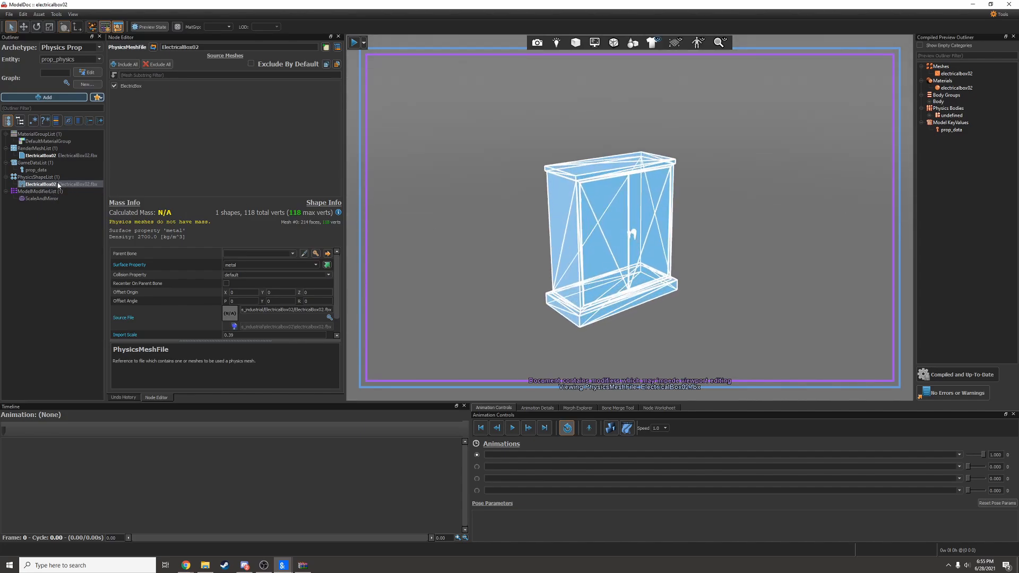
- Add two PhysicsShapeBox nodes with no parent bone to replace the physics mesh
click(43, 97)
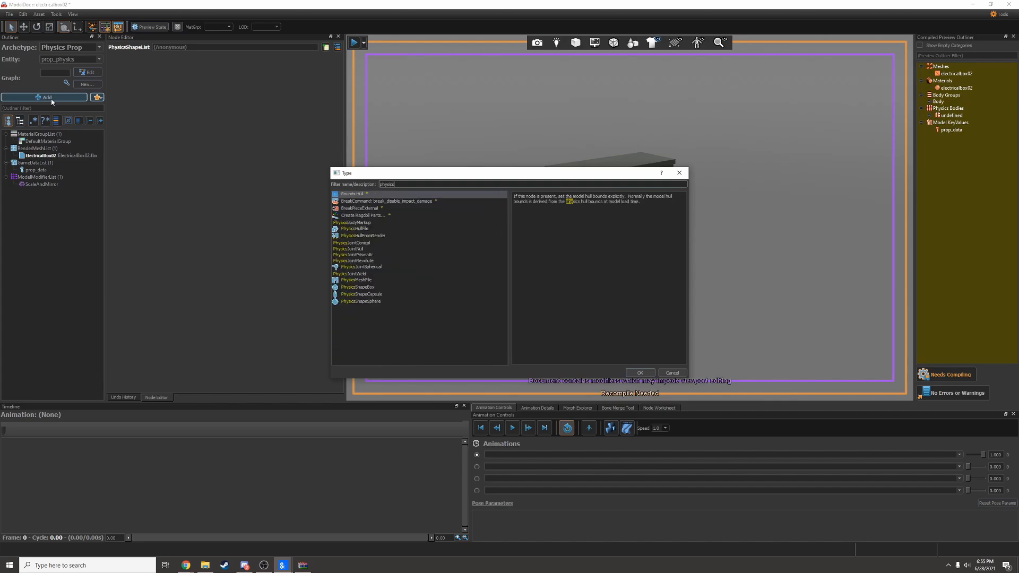
click(357, 280)
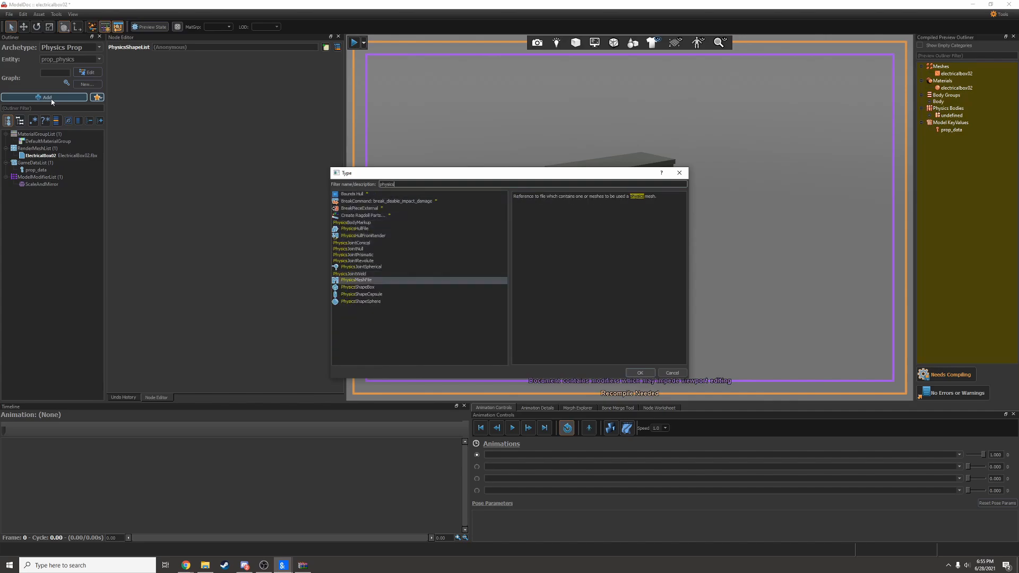
click(639, 372)
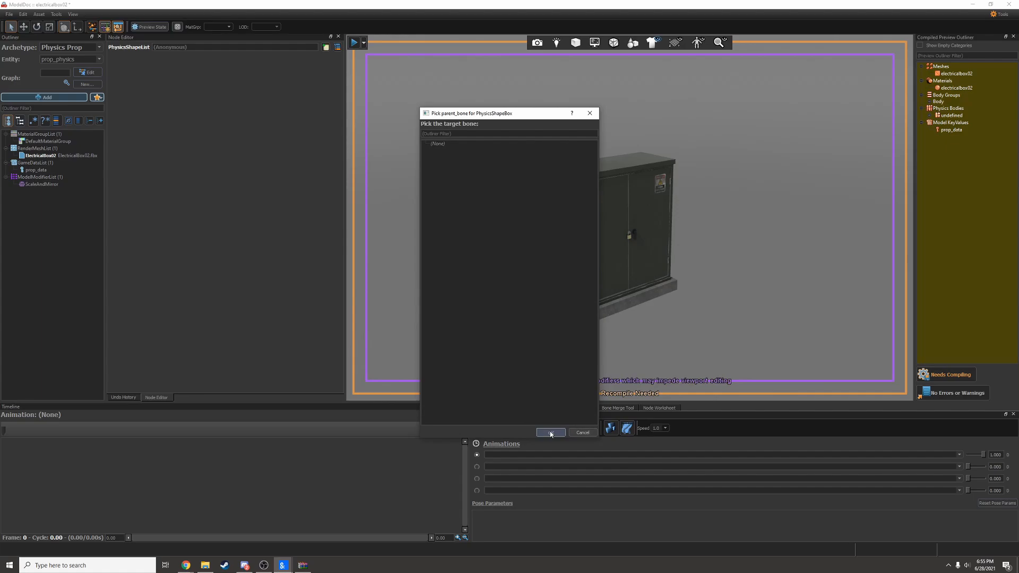
click(550, 433)
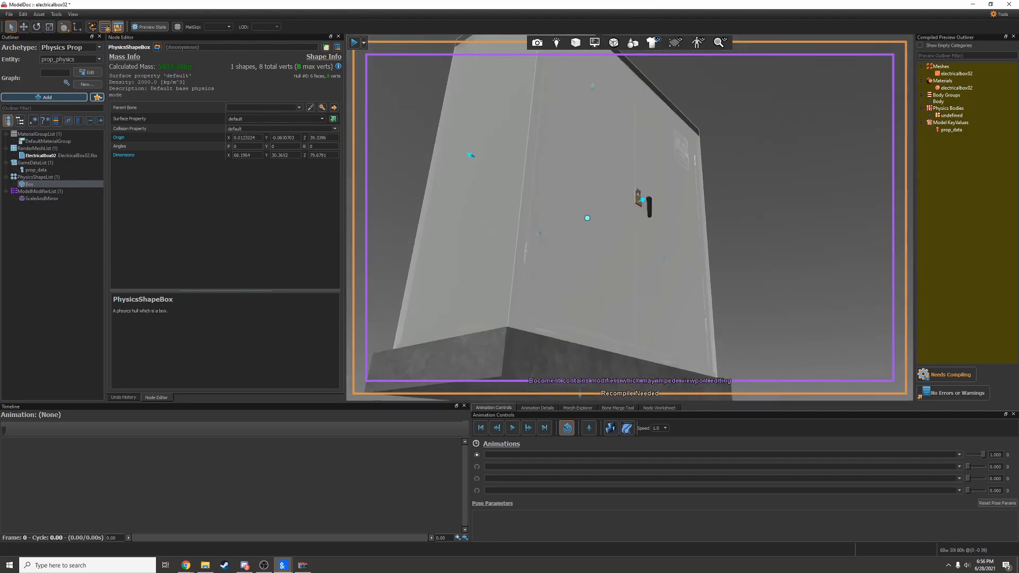
click(44, 97)
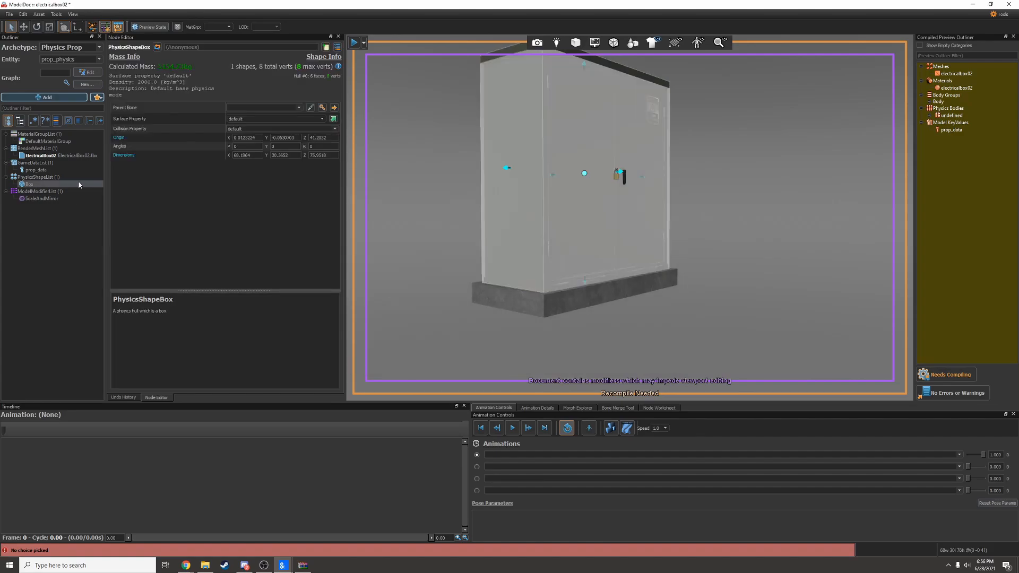
click(28, 184)
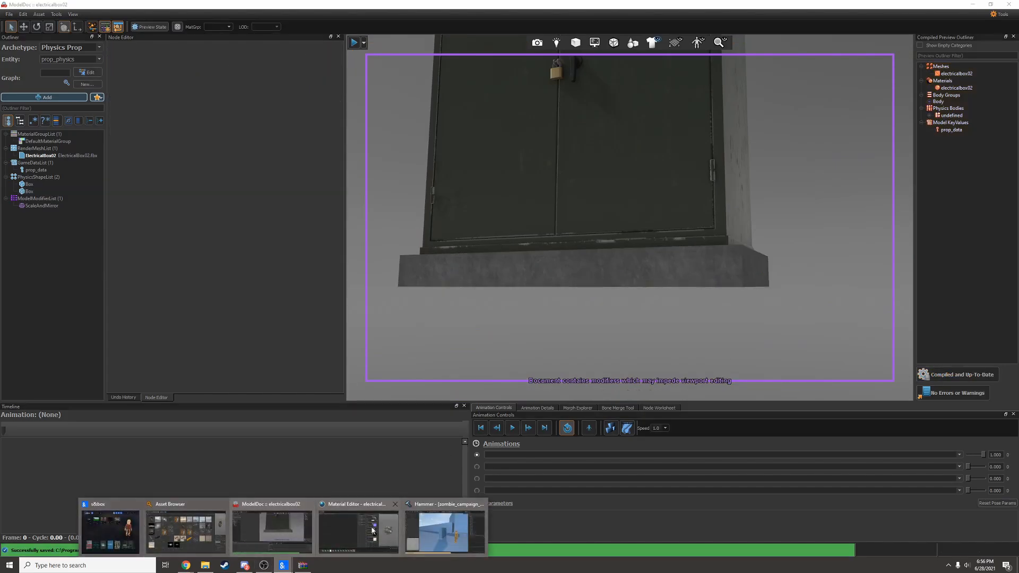
- In Hammer, simulate physics on the electricalbox02 prop_physics entity, then stop simulating
click(445, 527)
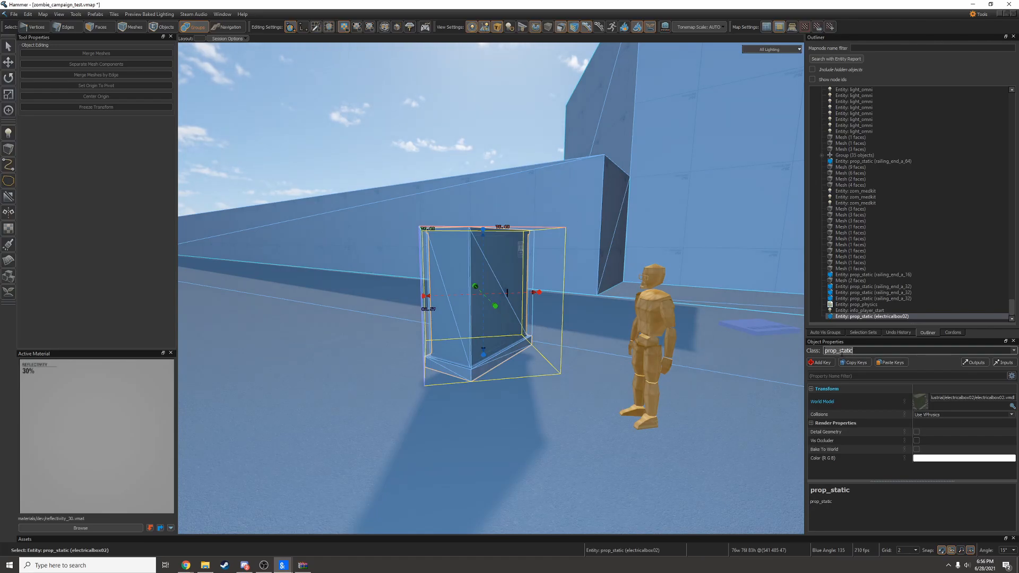
click(910, 351)
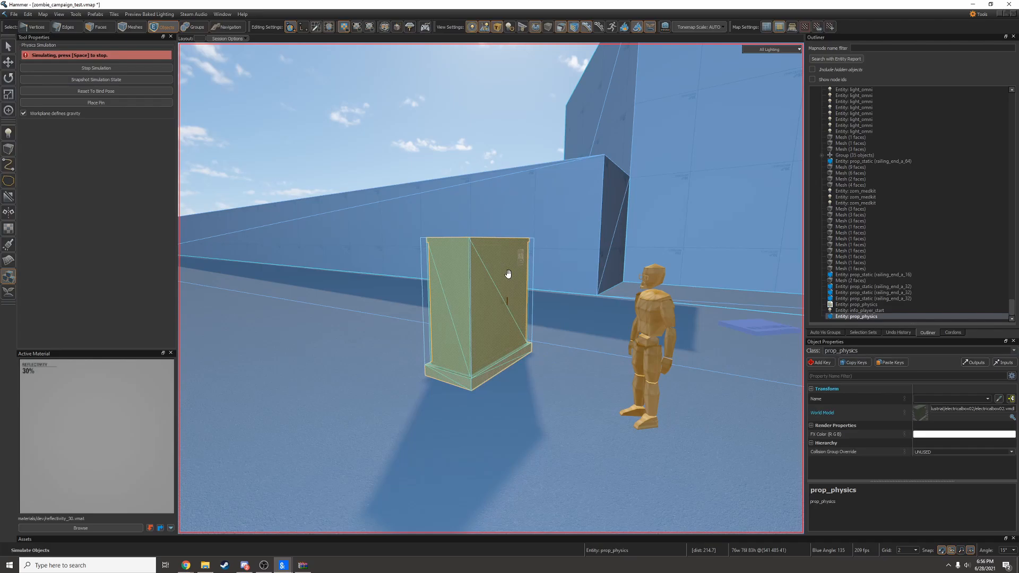
key(shift+c)
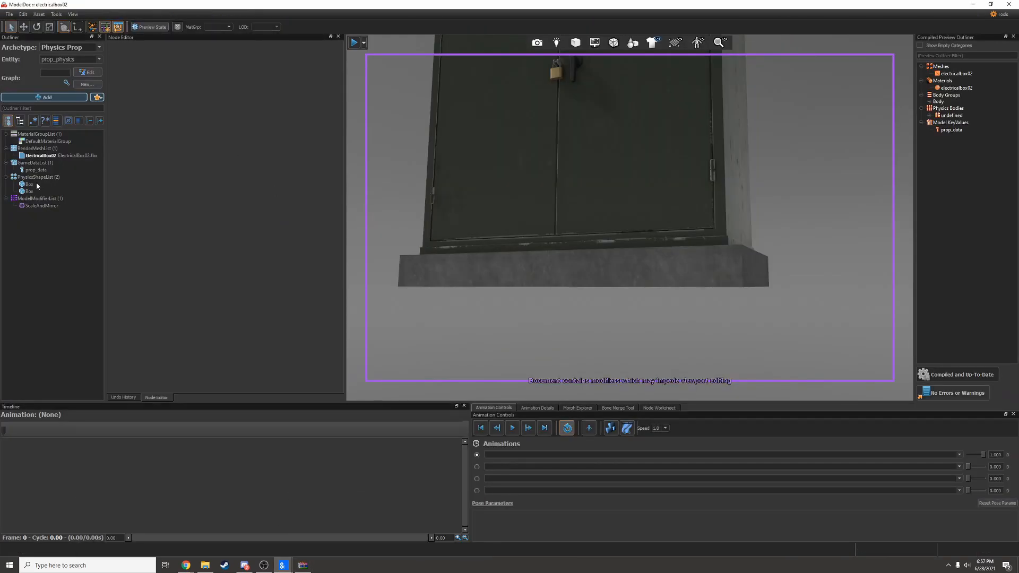
- Give the first PhysicsShapeList Box a metal Surface Property
click(29, 185)
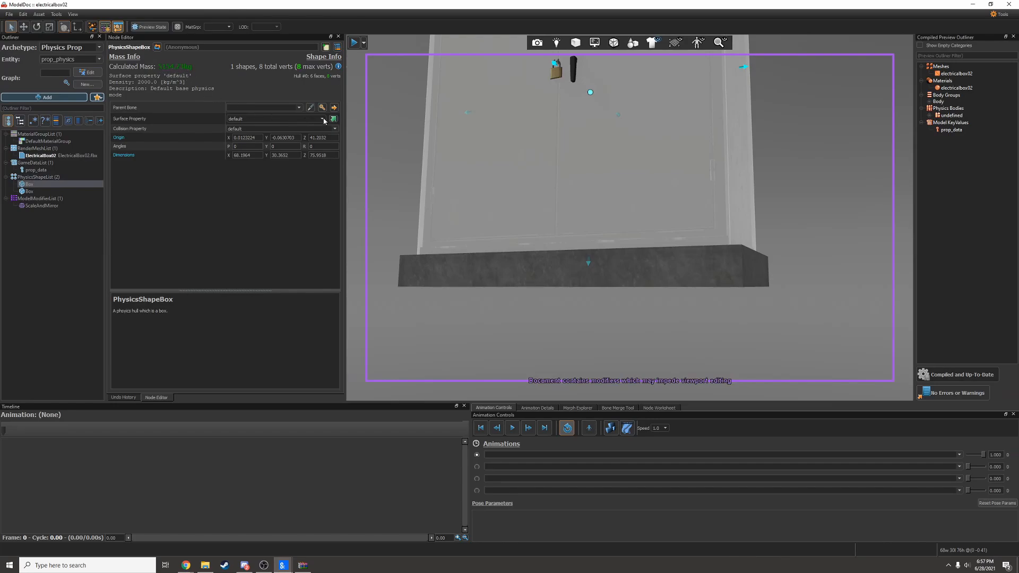
click(322, 119)
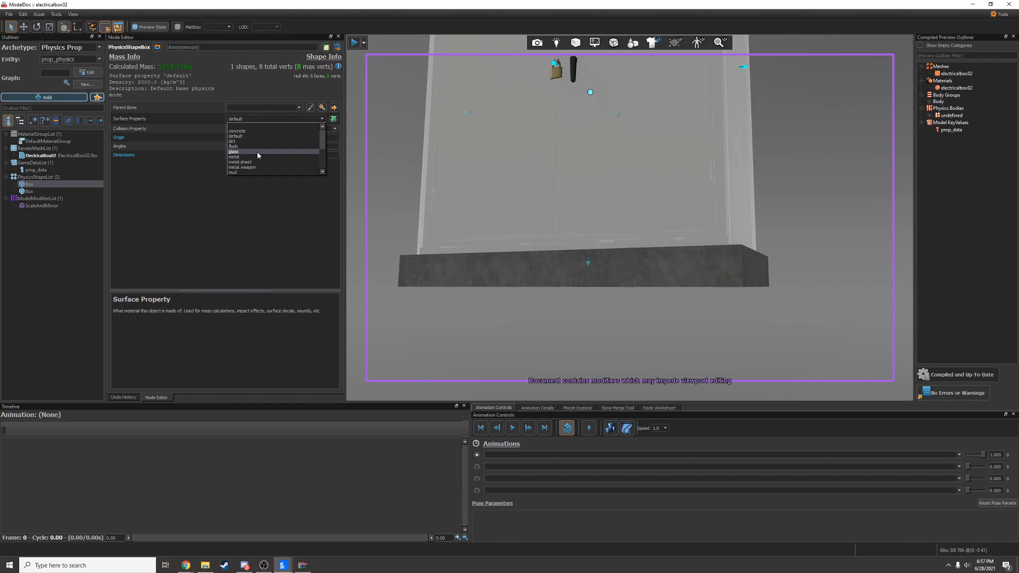
click(234, 157)
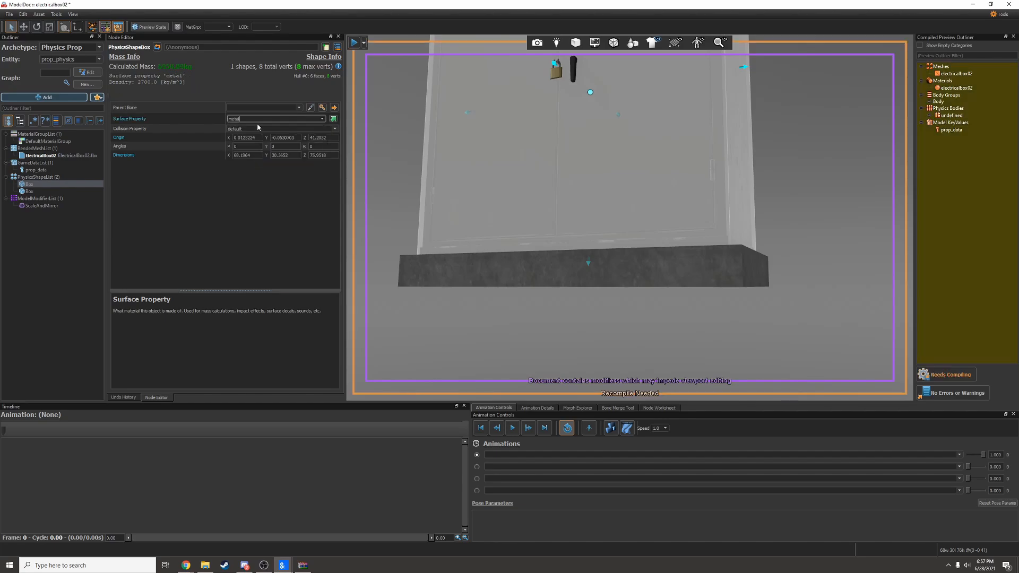
click(321, 119)
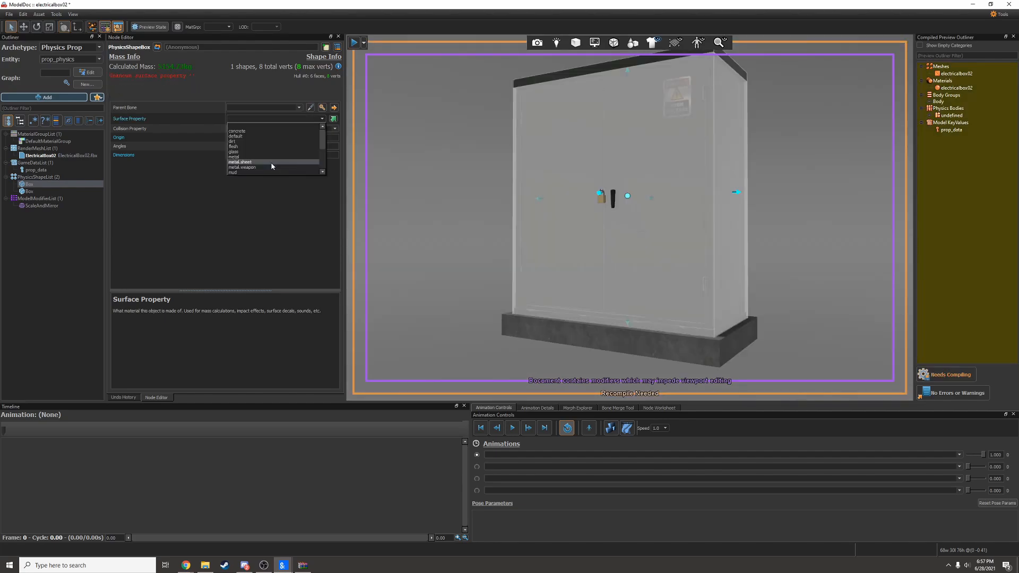
click(235, 135)
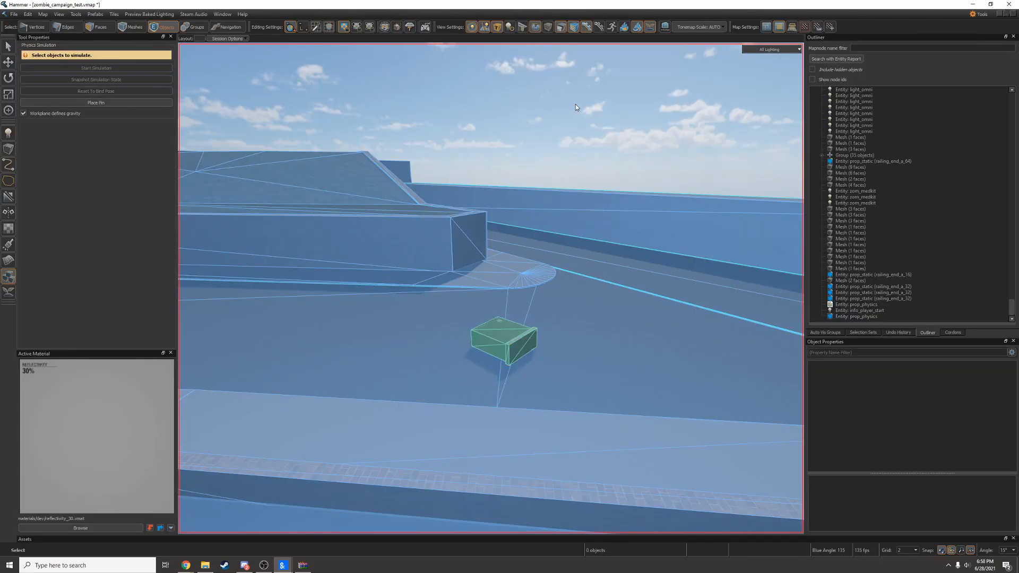
- Run the Hammer map in s&box to see the electrical box topple
click(96, 67)
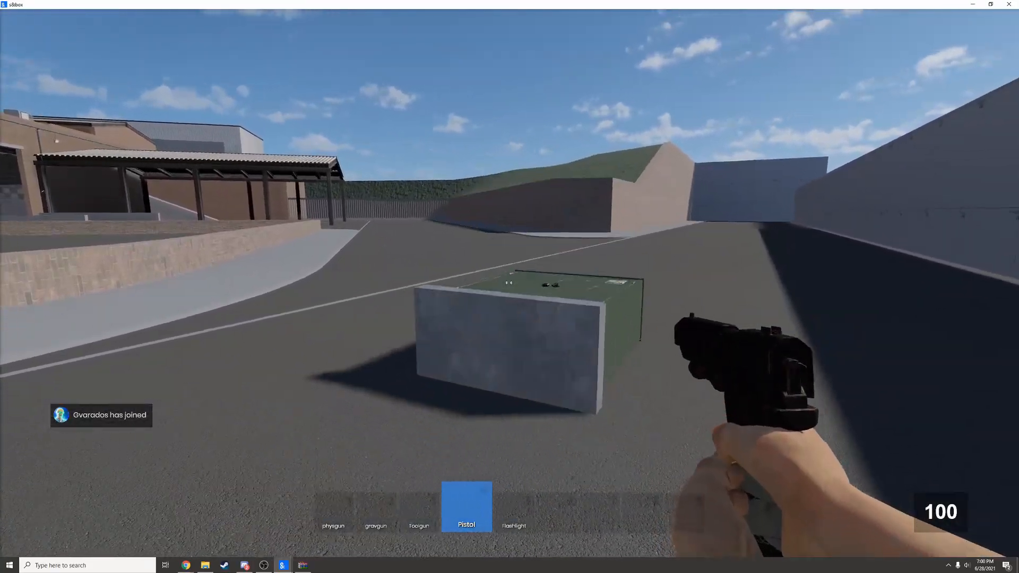
mouse_move(509, 286)
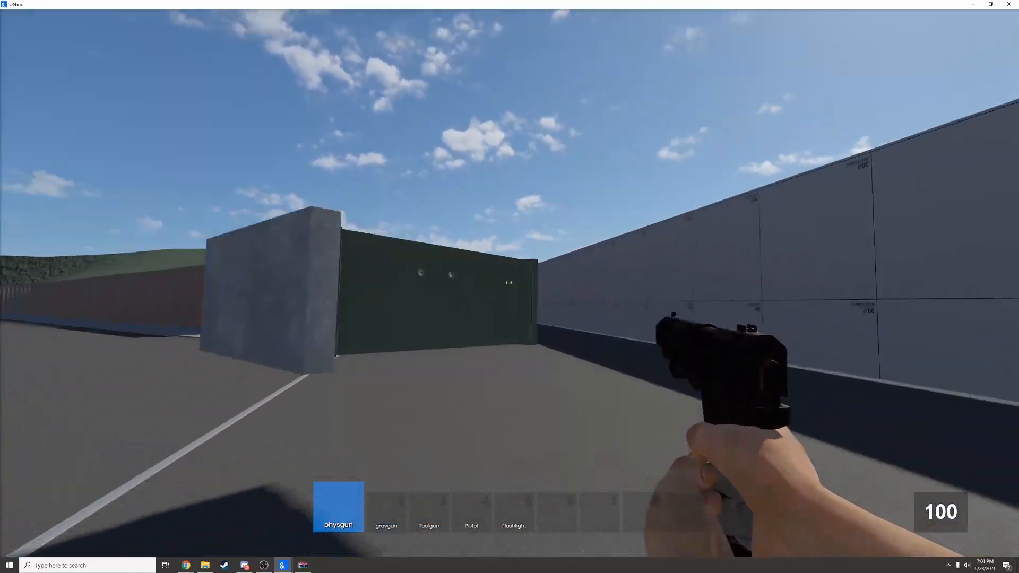
mouse_move(510, 287)
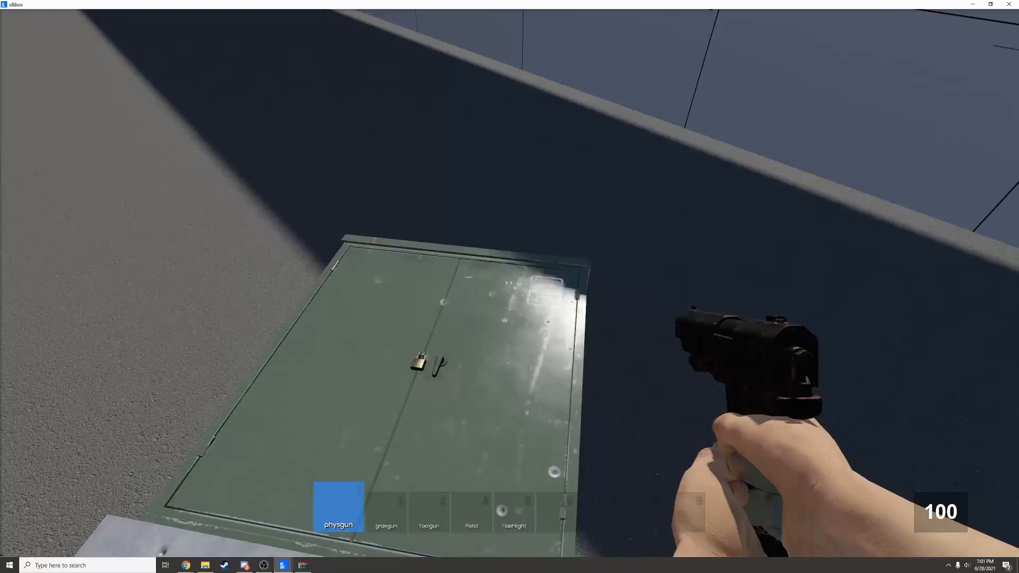